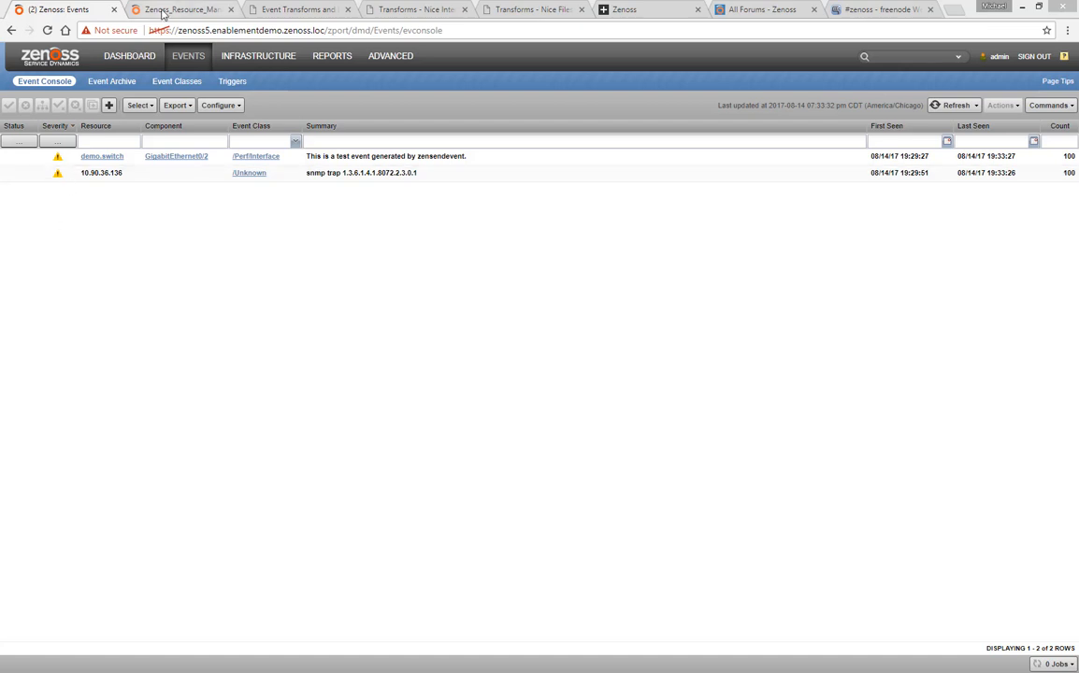
- Switch to the administration guide PDF at Chapter 9, Event Management
click(182, 9)
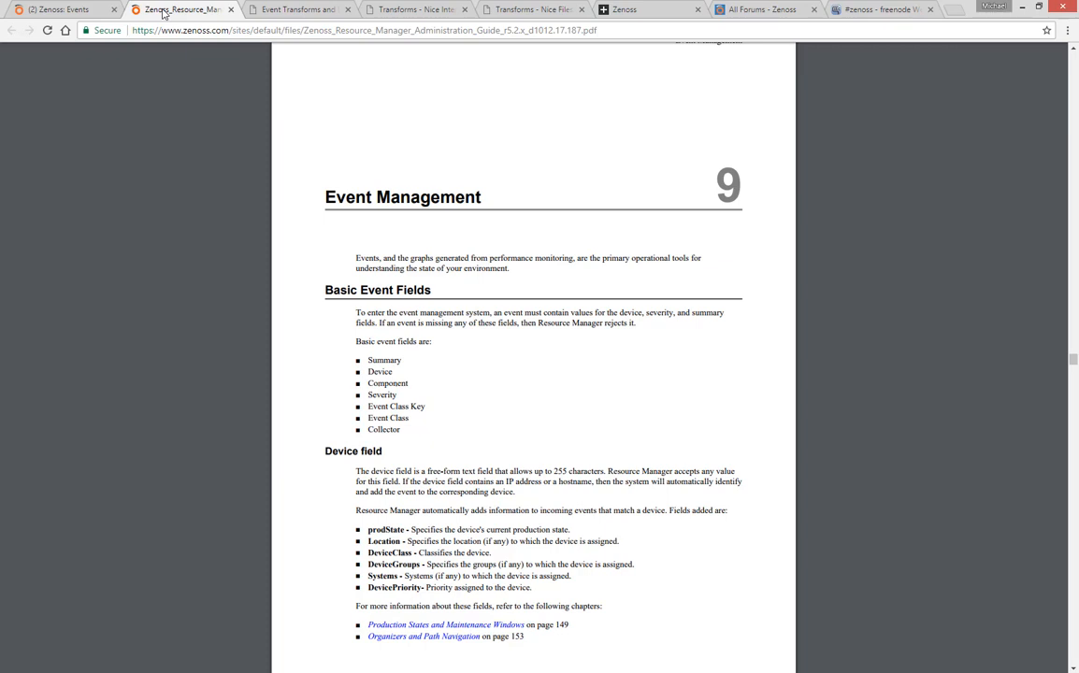
mouse_move(409, 76)
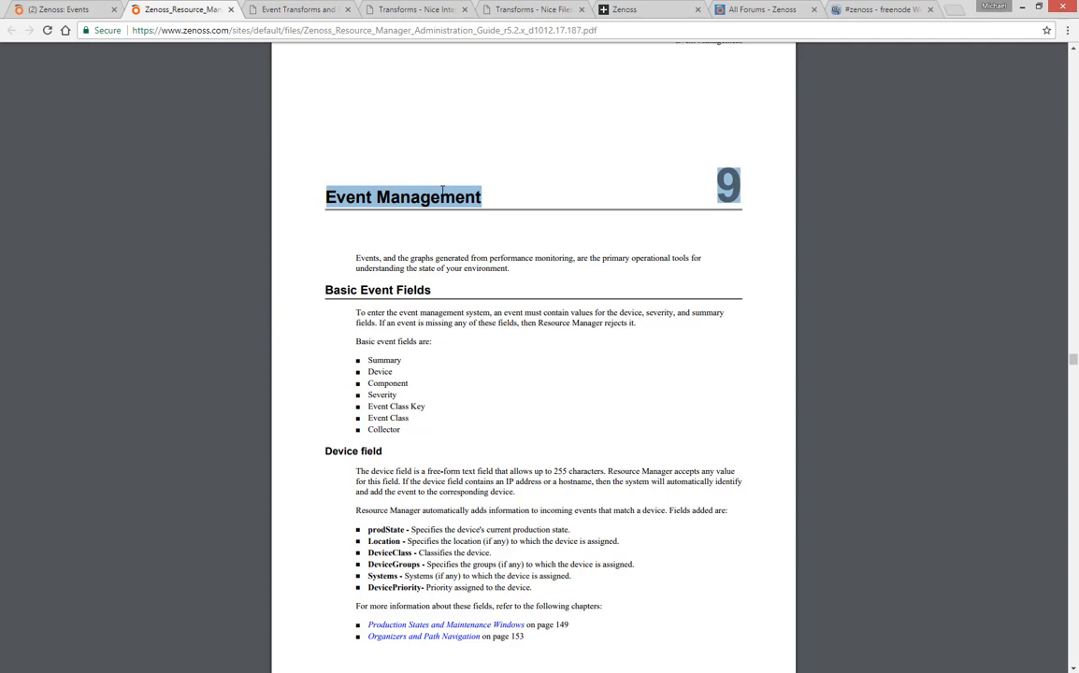
- Switch to the wiki's Event Transforms and Examples page
click(300, 10)
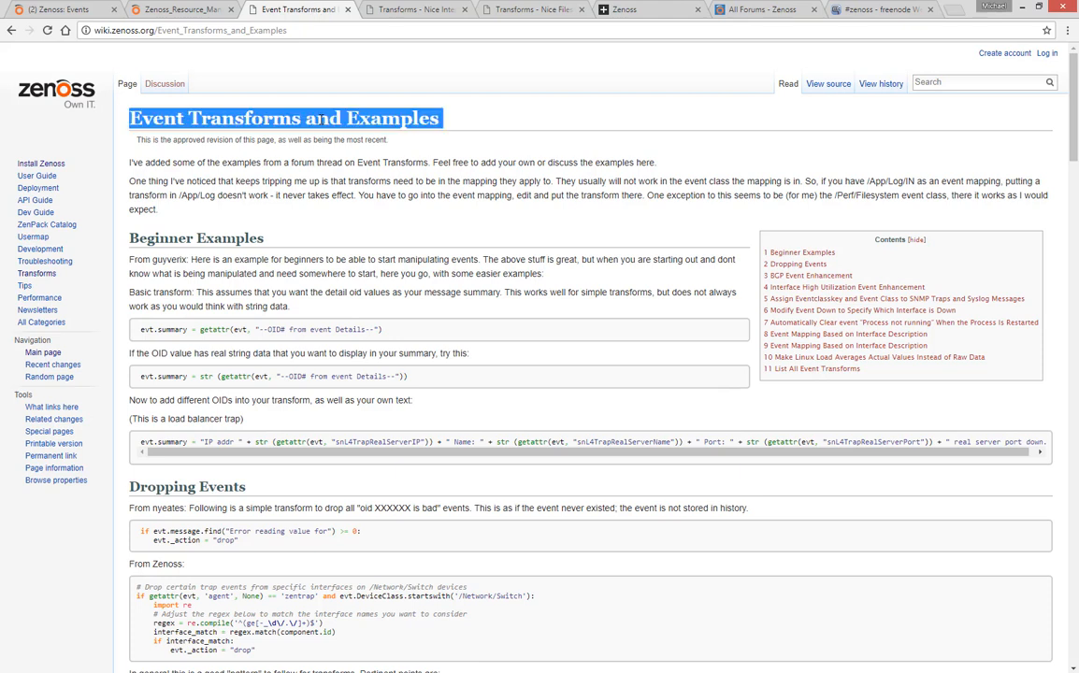
mouse_move(336, 161)
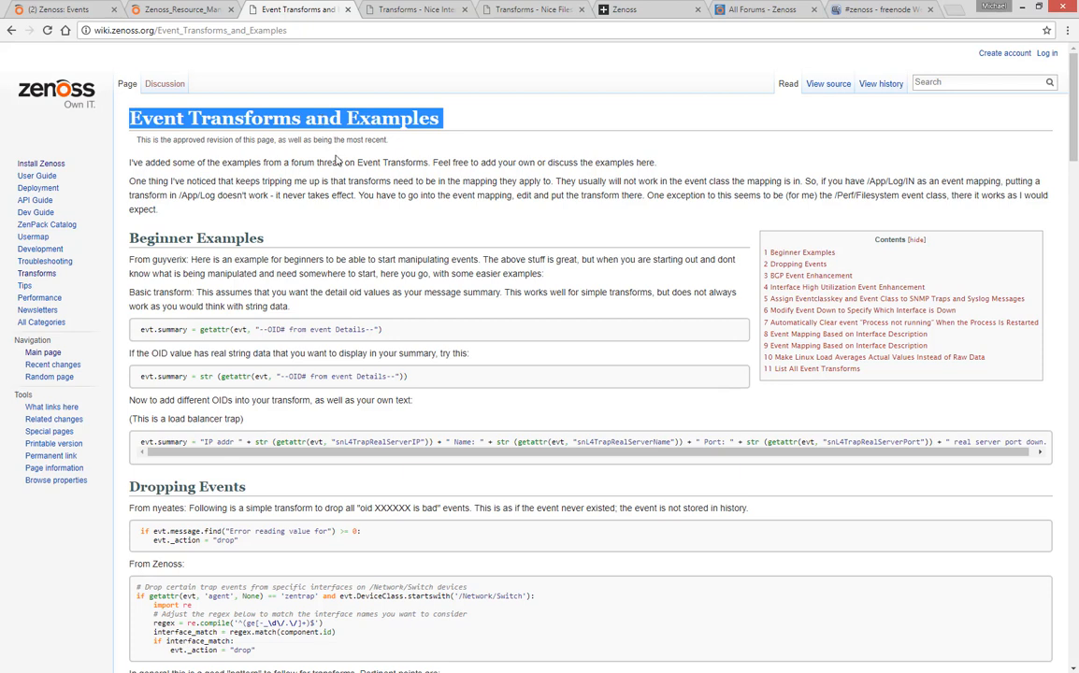
mouse_move(342, 195)
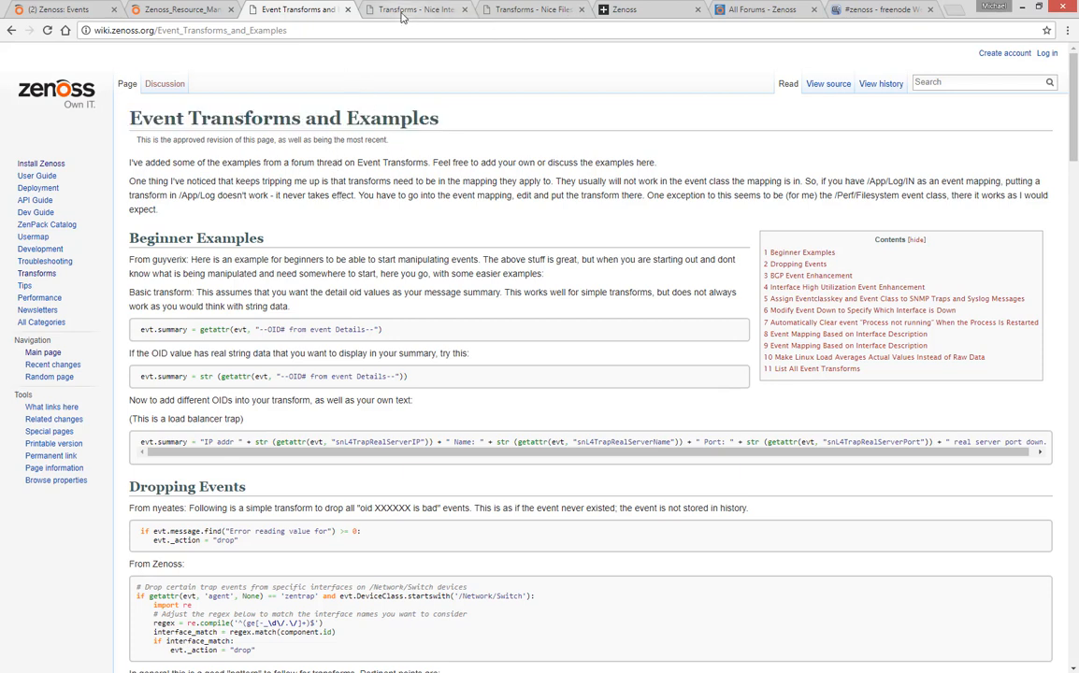
- Browse the Nice Interface and Nice Filesystem transform pages, then go to the Help Center
click(416, 10)
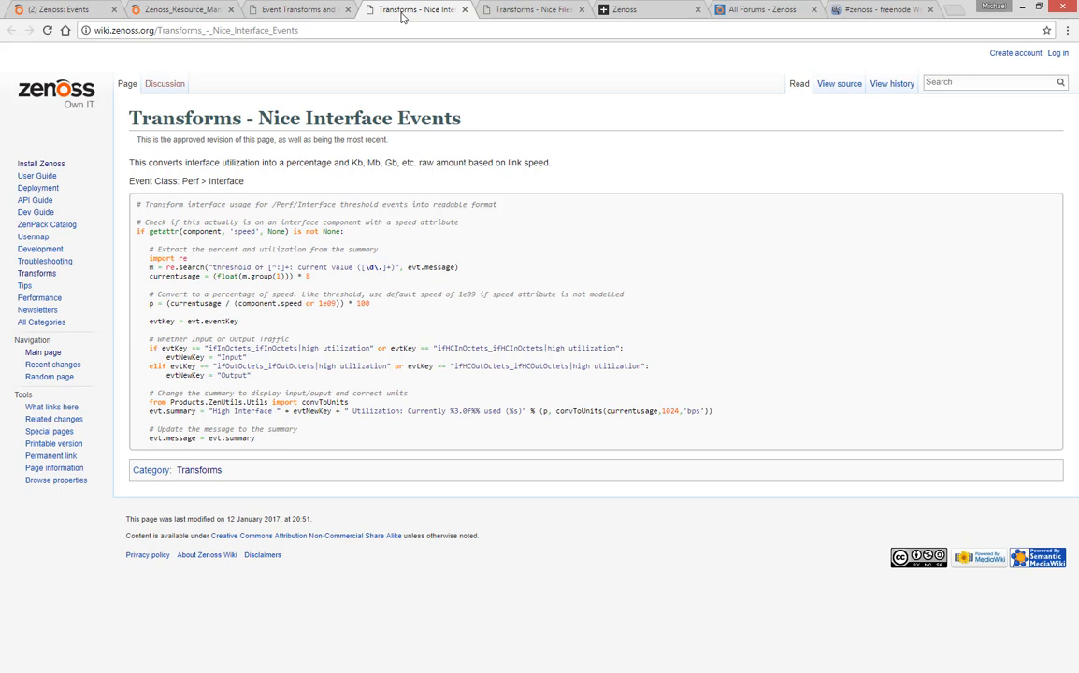
click(533, 9)
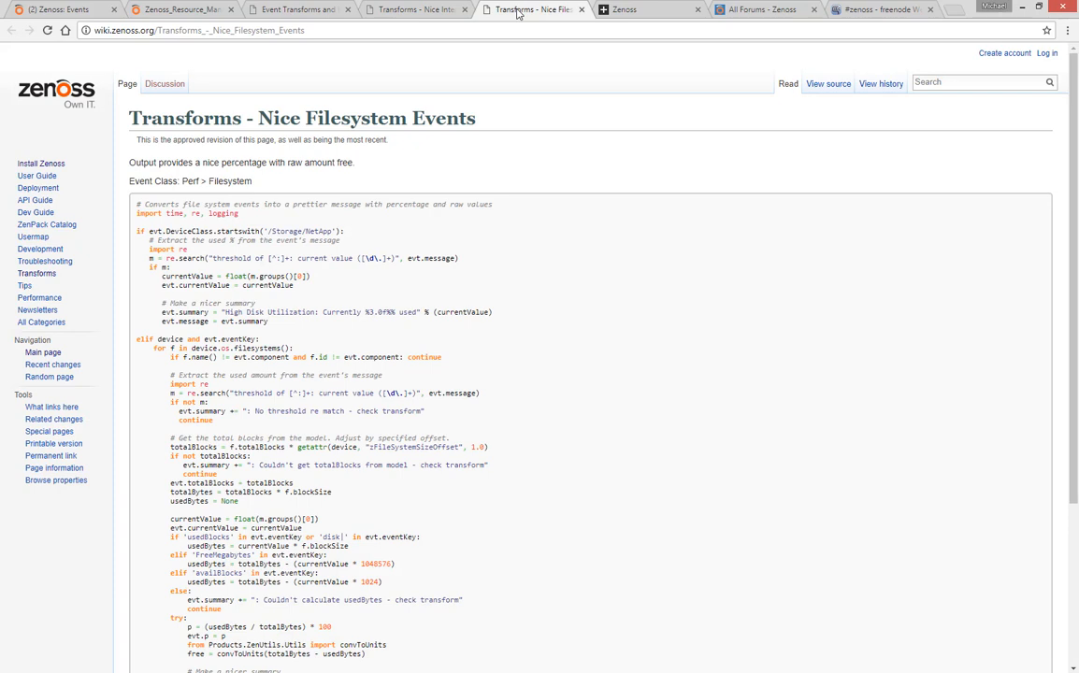
click(645, 10)
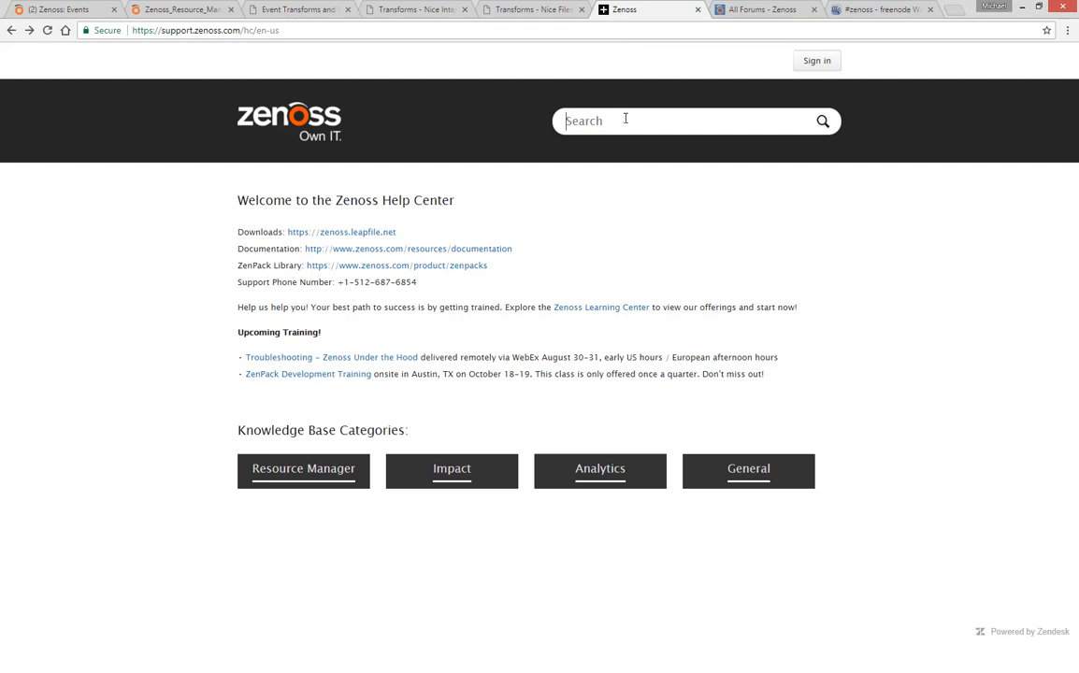
- Search the Help Center for 'transforms' and read the list-all-transforms article's script
text(tr)
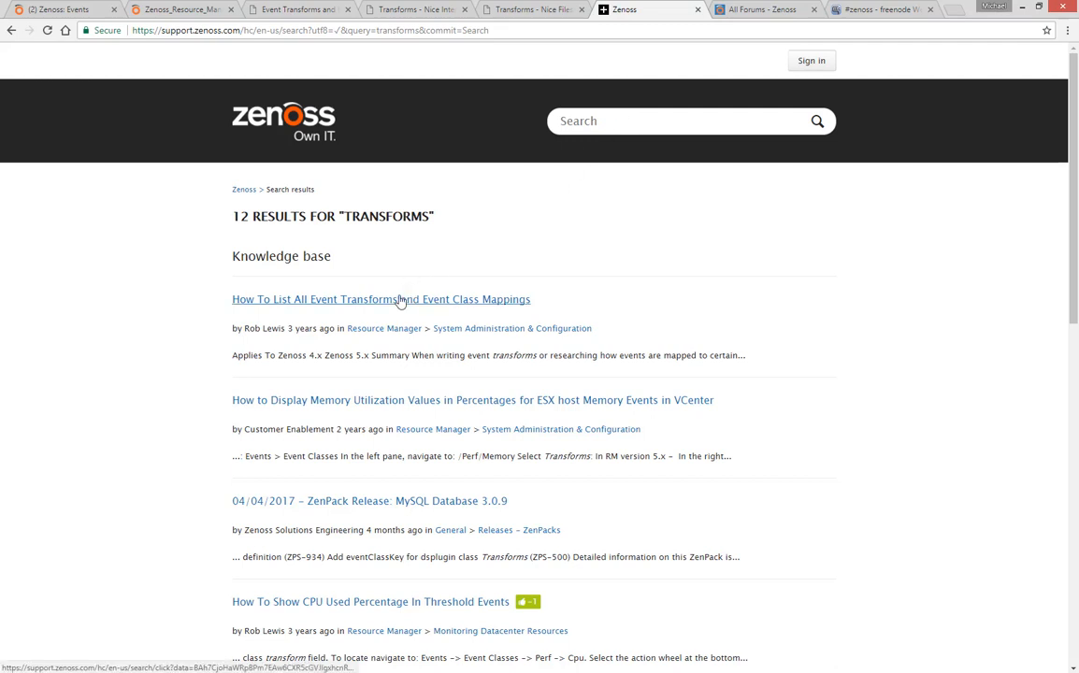
click(381, 300)
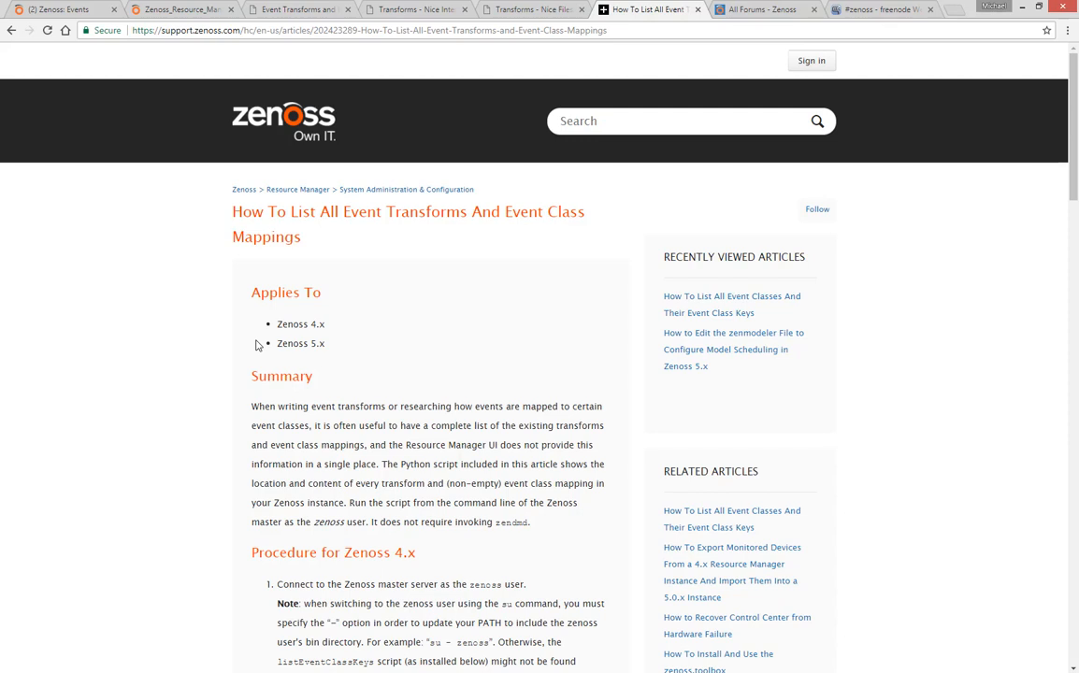
scroll(down, 3)
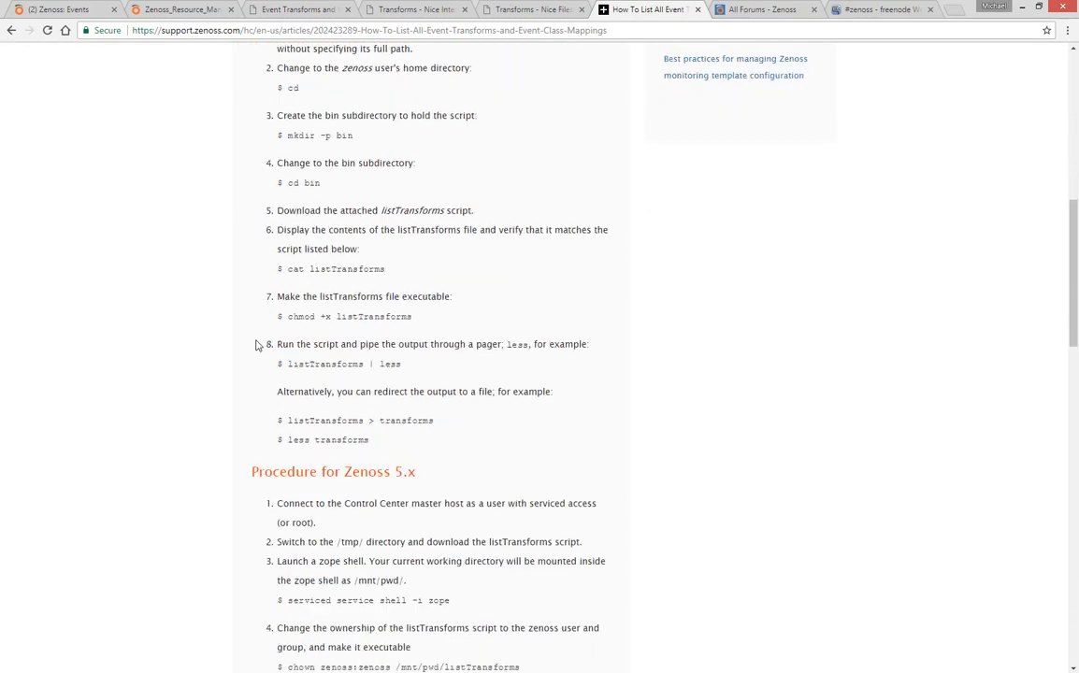
scroll(down, 3)
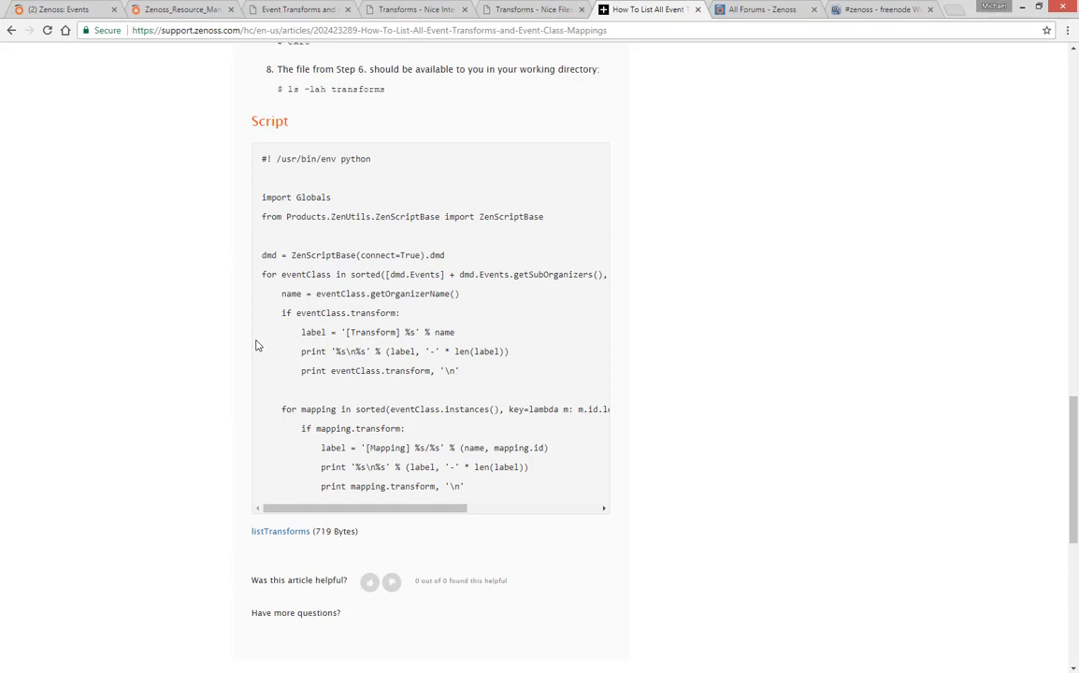
mouse_move(734, 22)
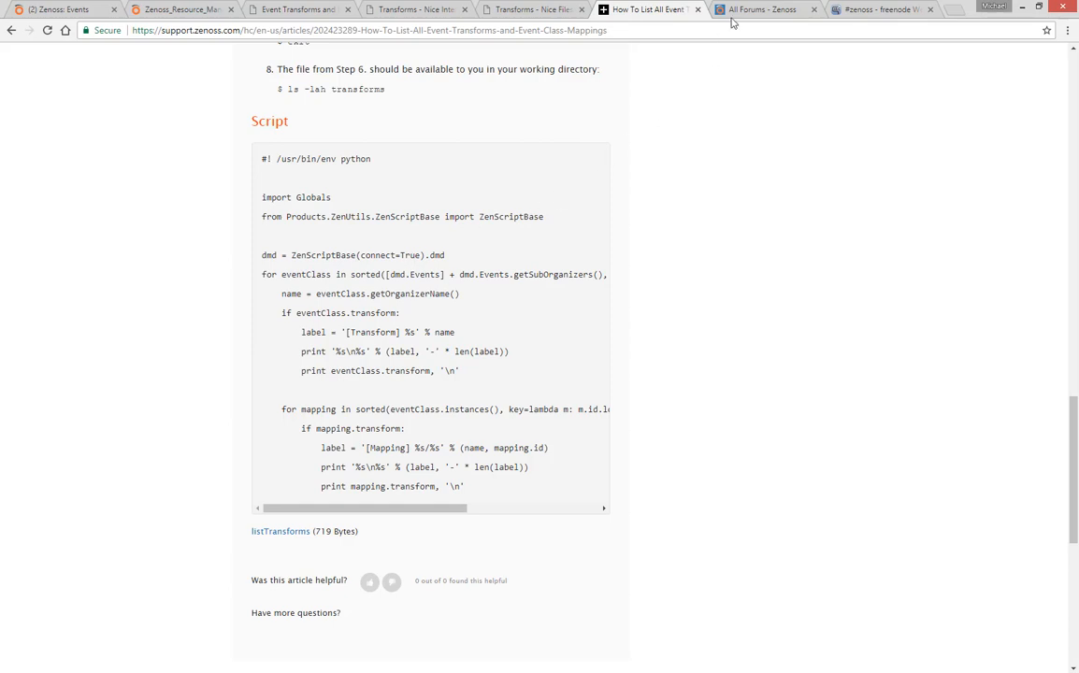
- View the All Forums page and the #zenoss freenode chat page
click(763, 10)
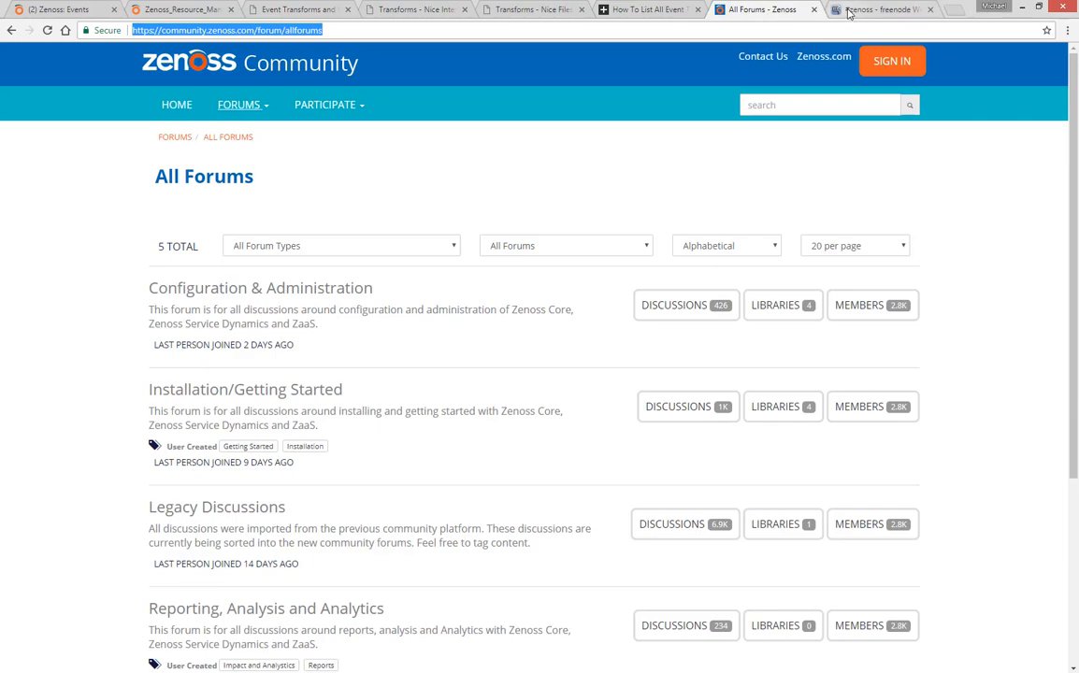
click(880, 9)
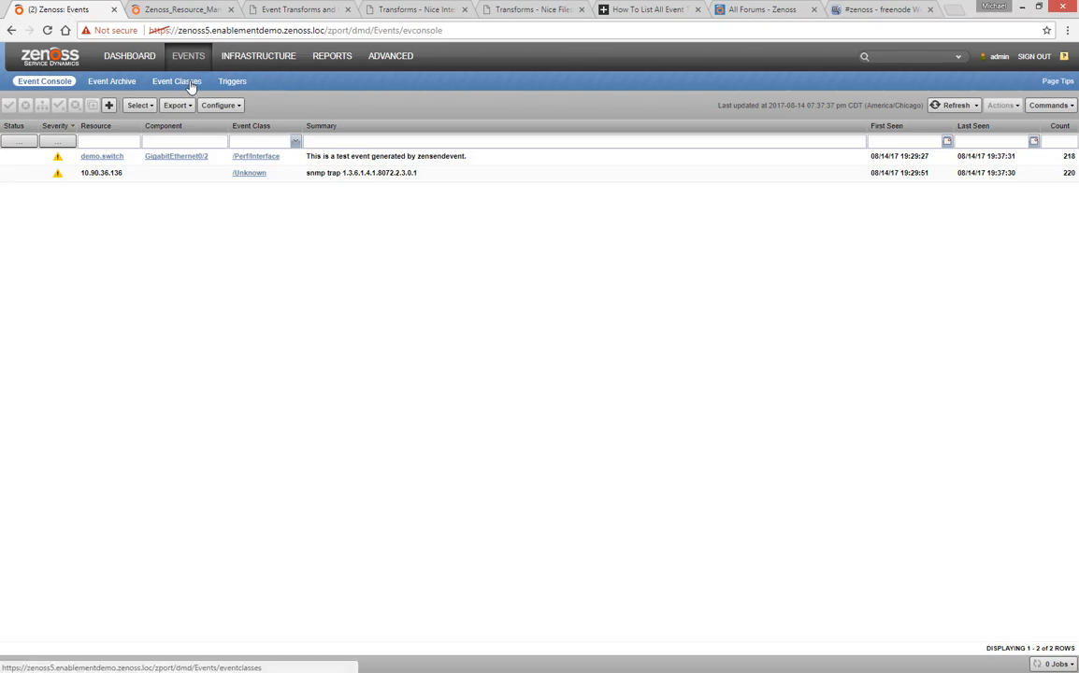
- Open /Perf/Interface, view its empty transform, and return to its Mapping Instances
click(175, 80)
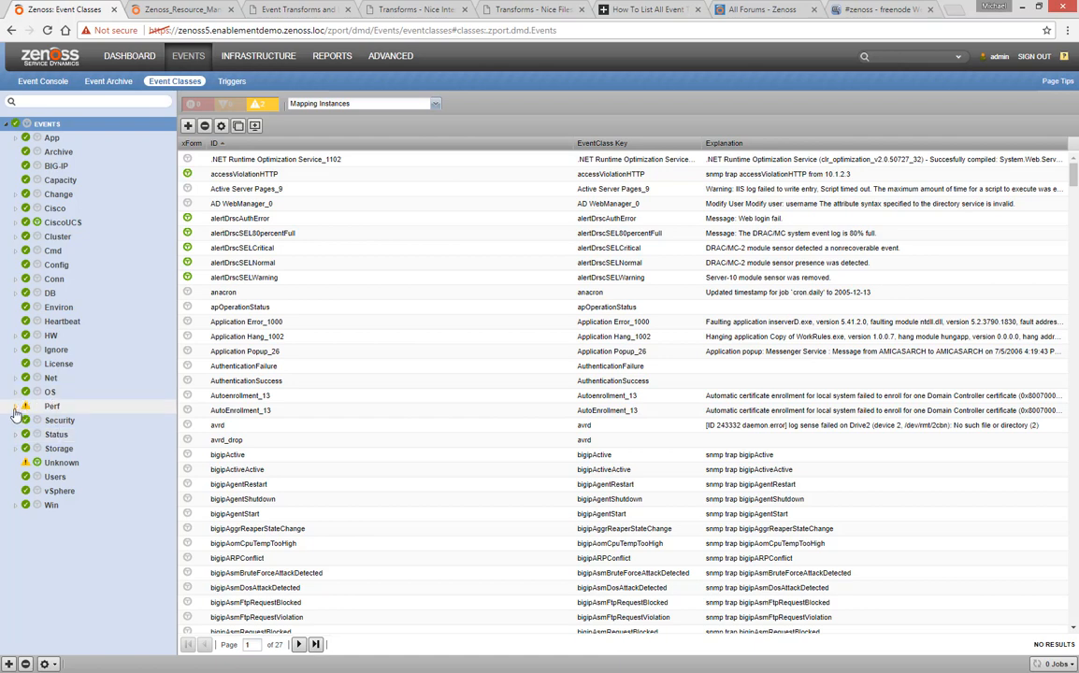
click(70, 449)
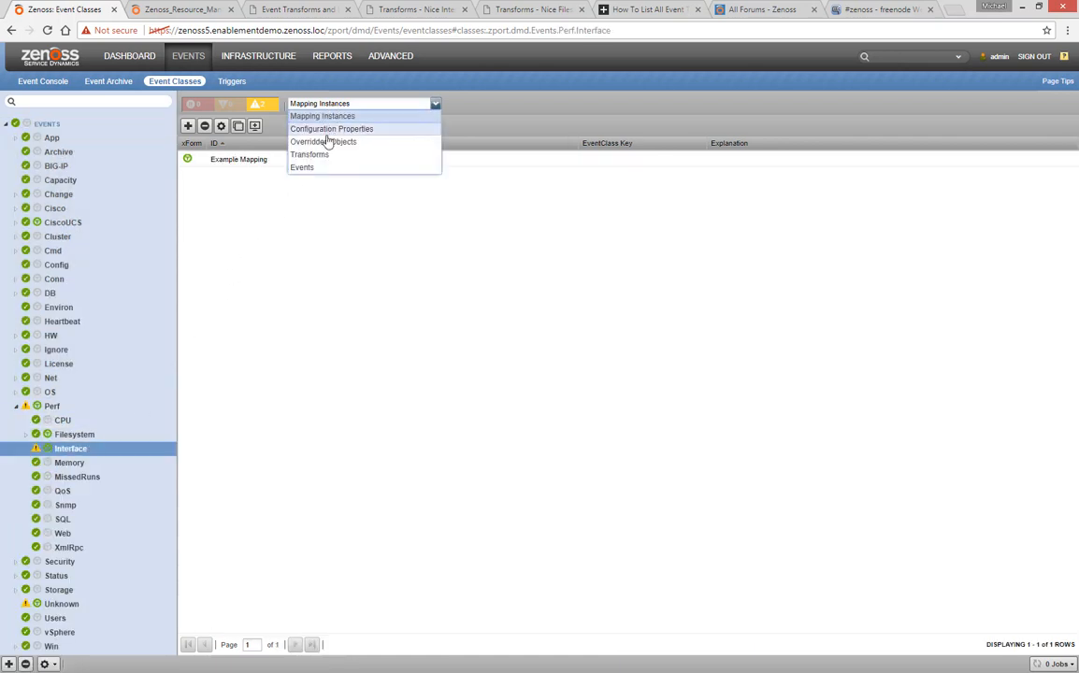
click(310, 154)
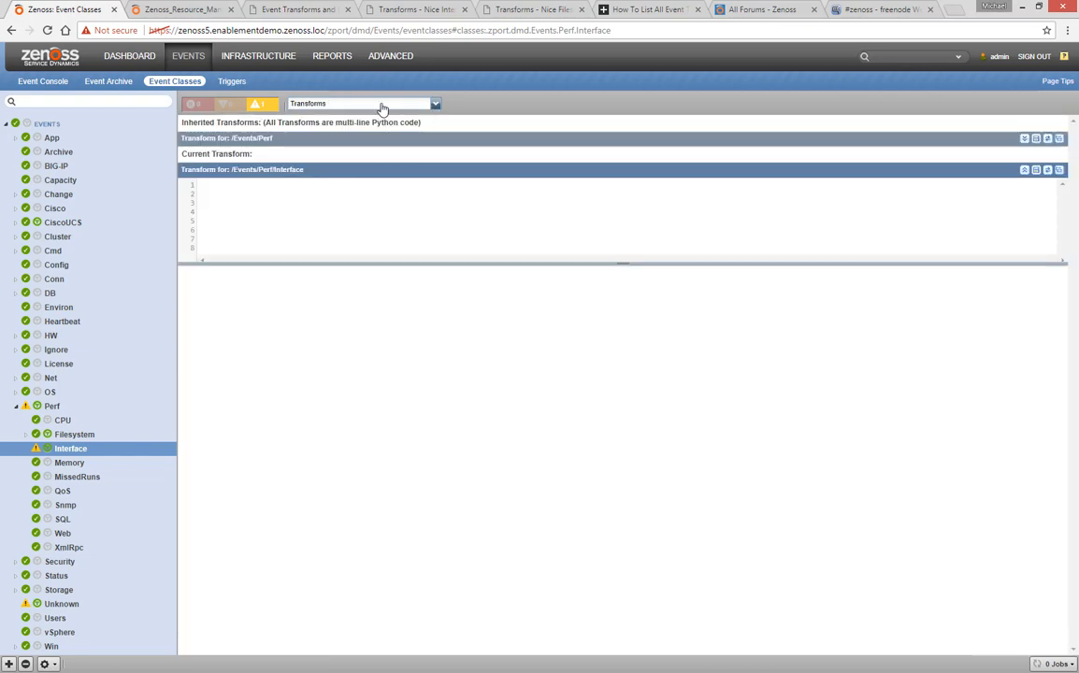
click(363, 103)
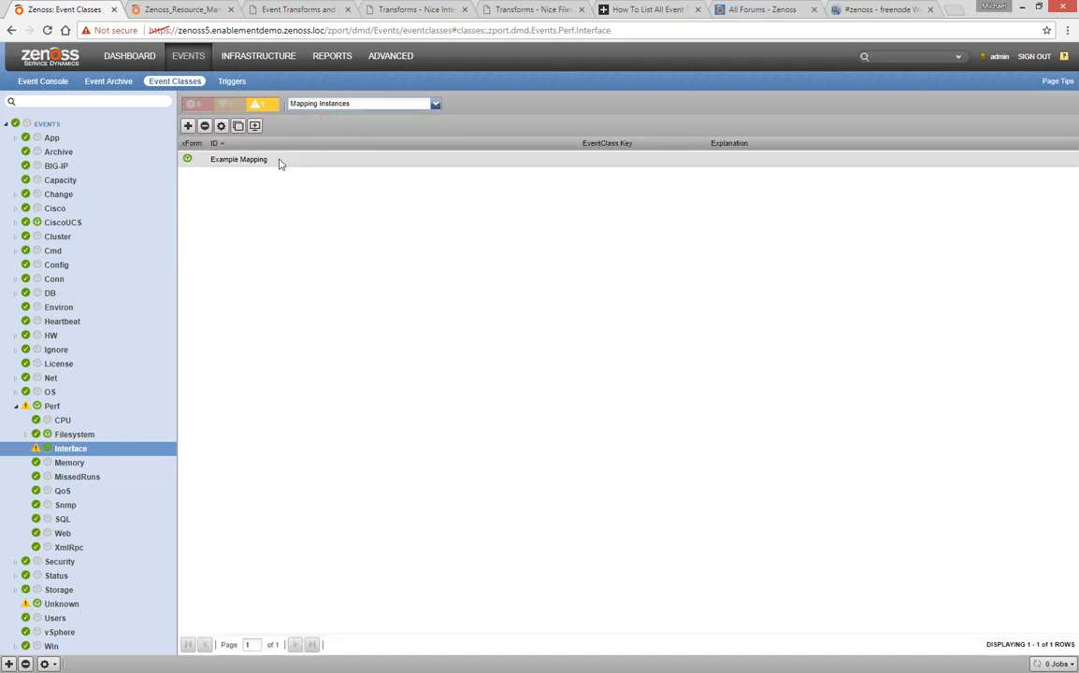
- Open Example Mapping's Transforms tab and expand the inherited Perf and Interface transforms
double_click(238, 159)
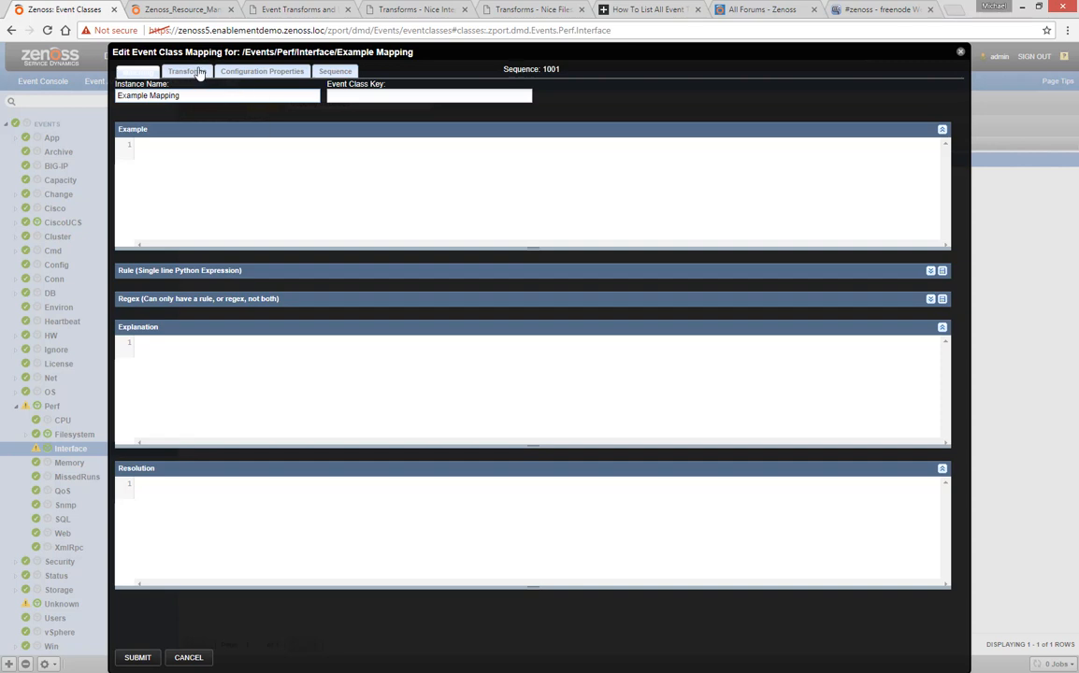
click(187, 71)
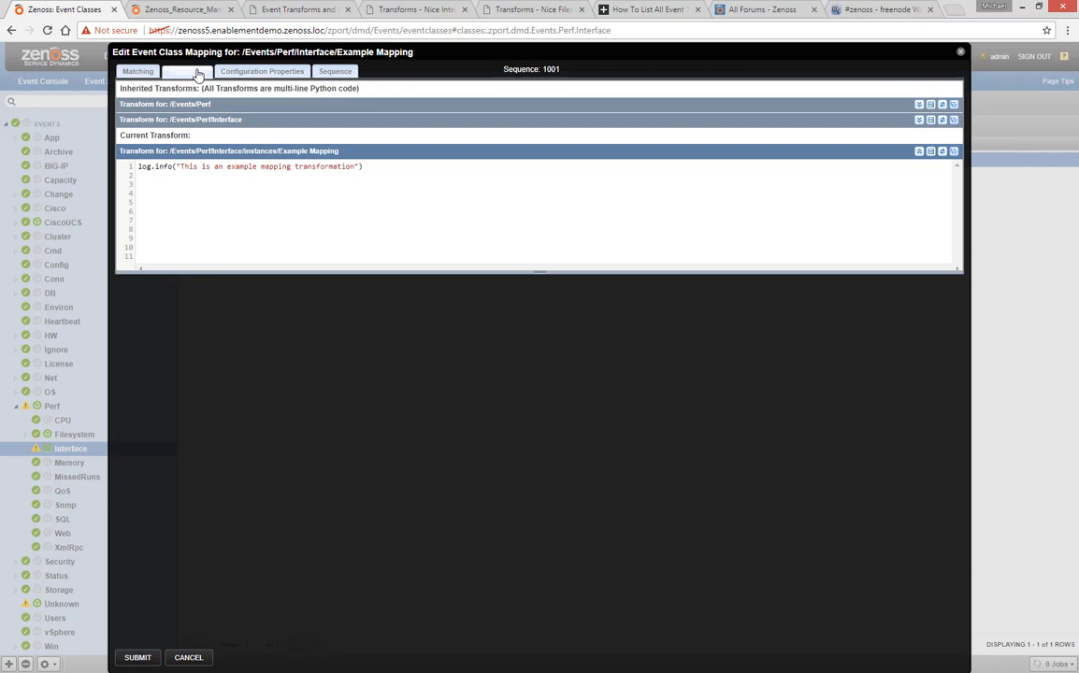
mouse_move(926, 128)
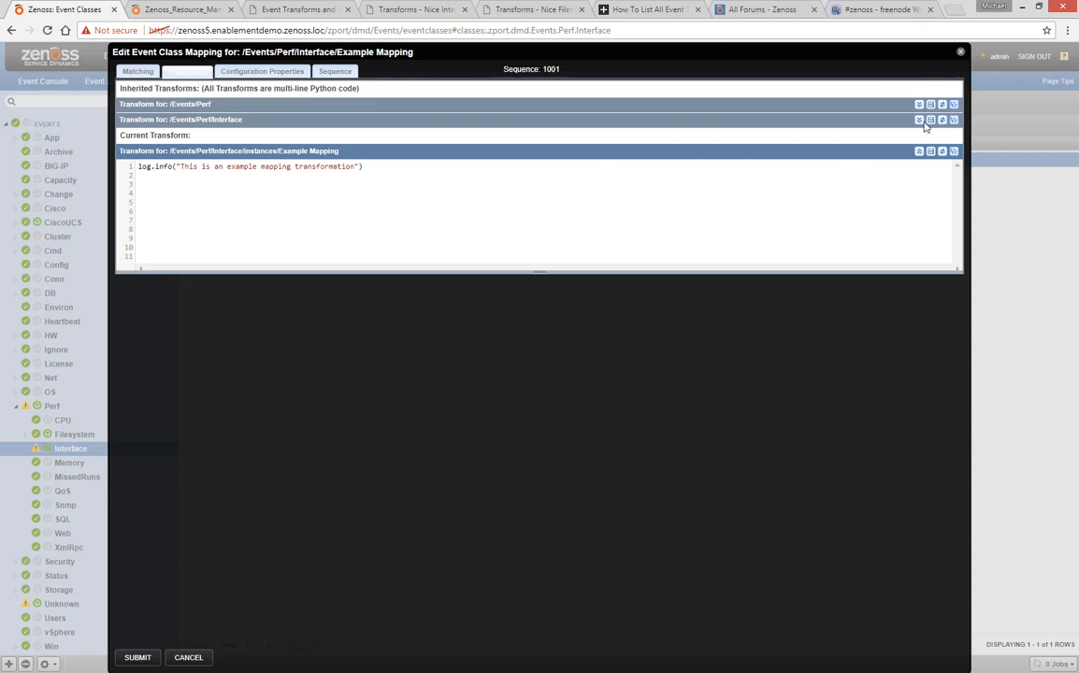
click(920, 104)
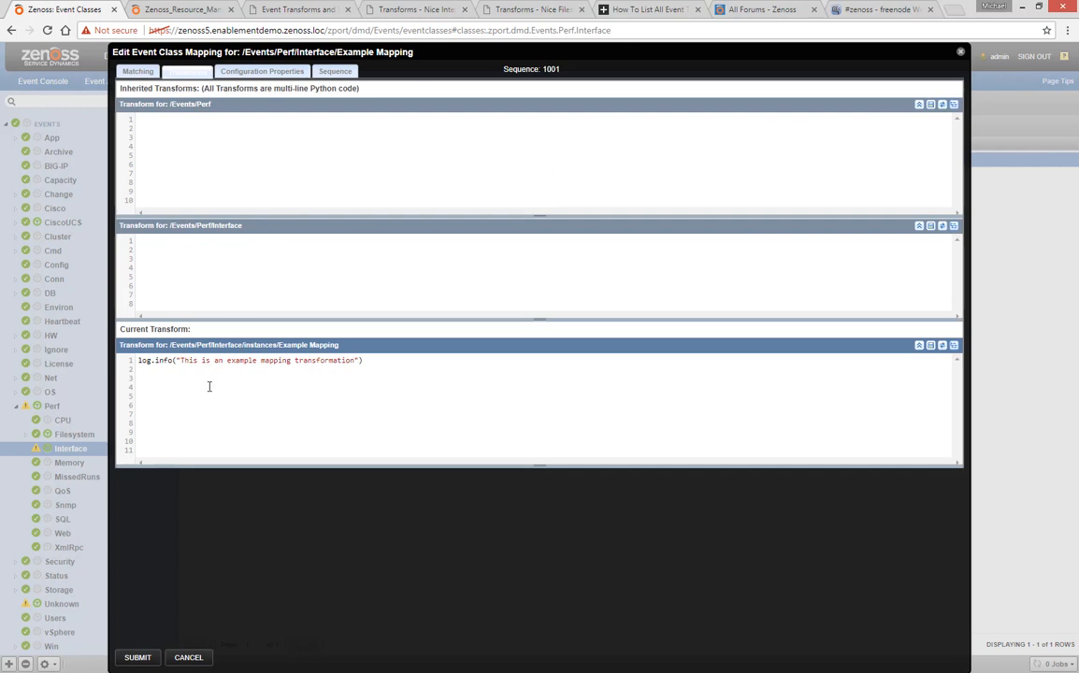
mouse_move(210, 411)
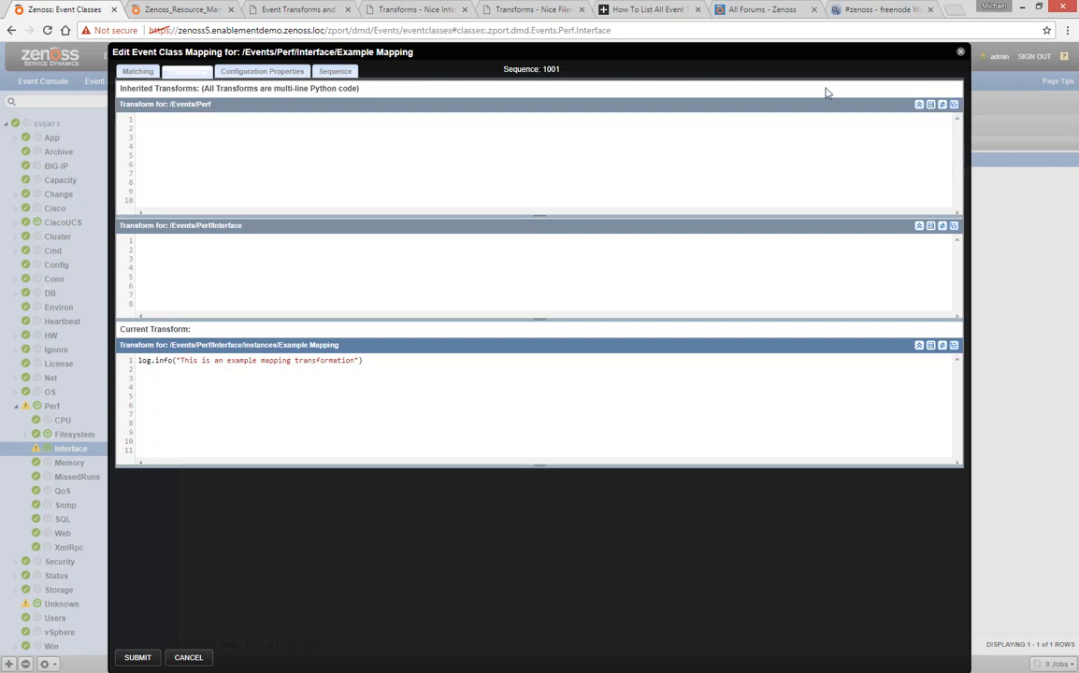
- Save the /Perf transform line evt.message = "This is an example of inheritance."
click(188, 658)
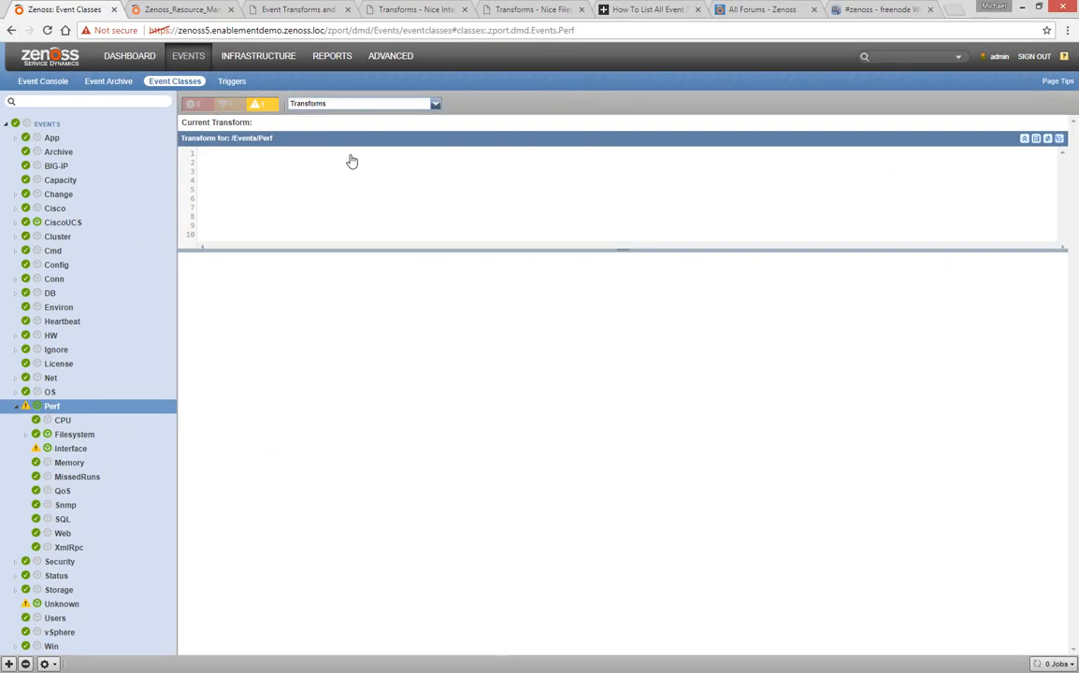
text(evt.message = "This is an example of inheritance.")
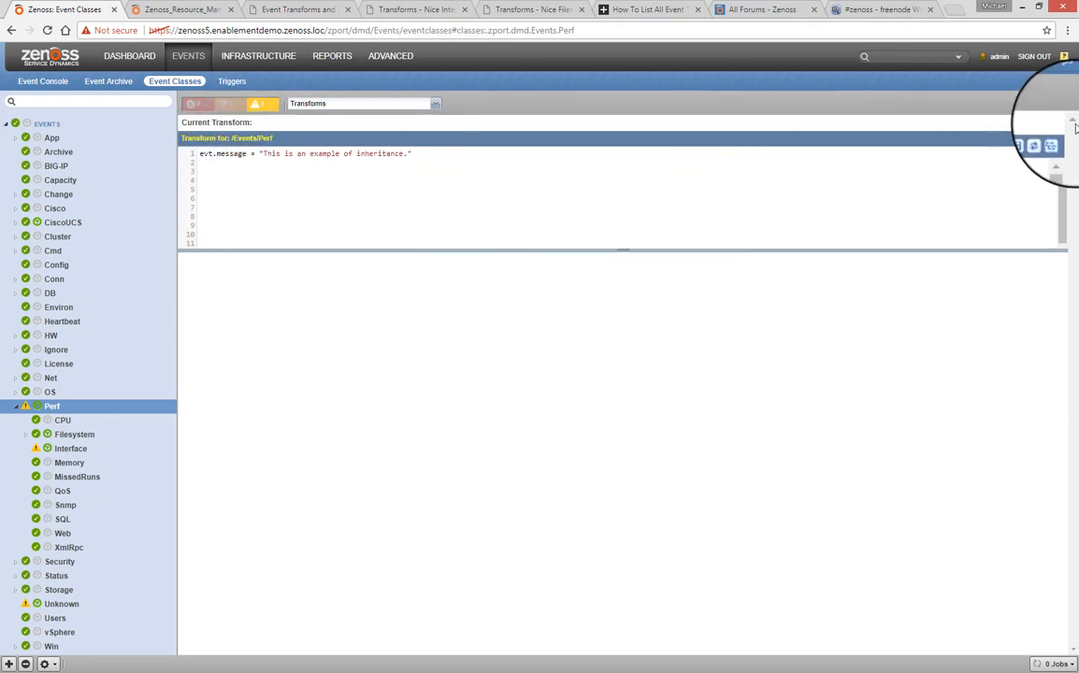
mouse_move(1036, 141)
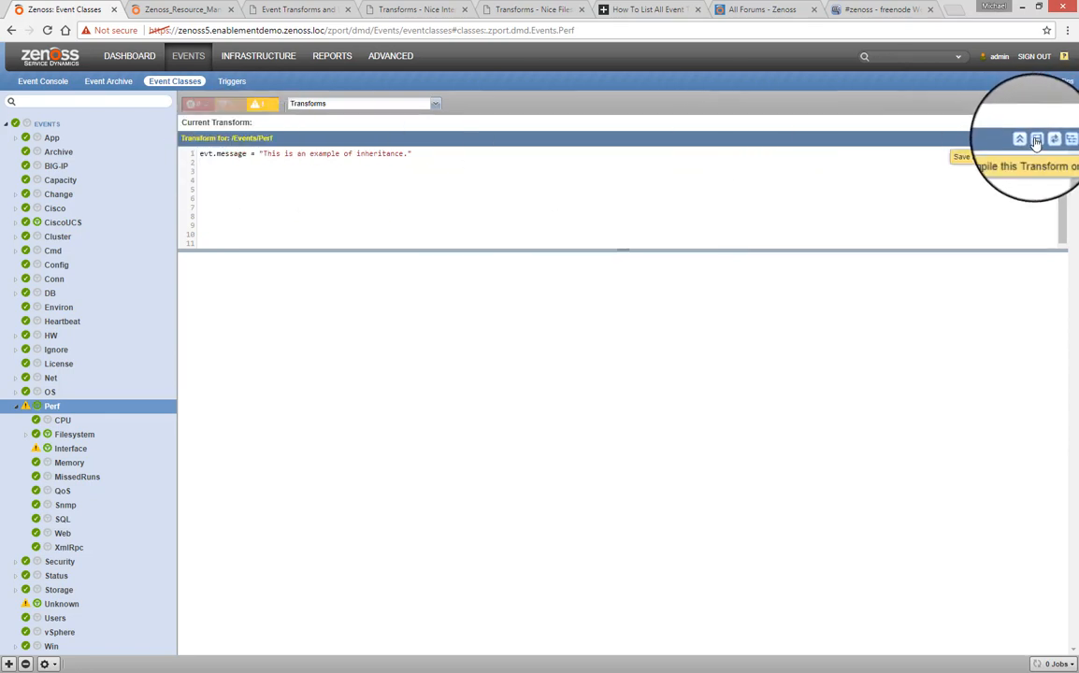
click(1037, 138)
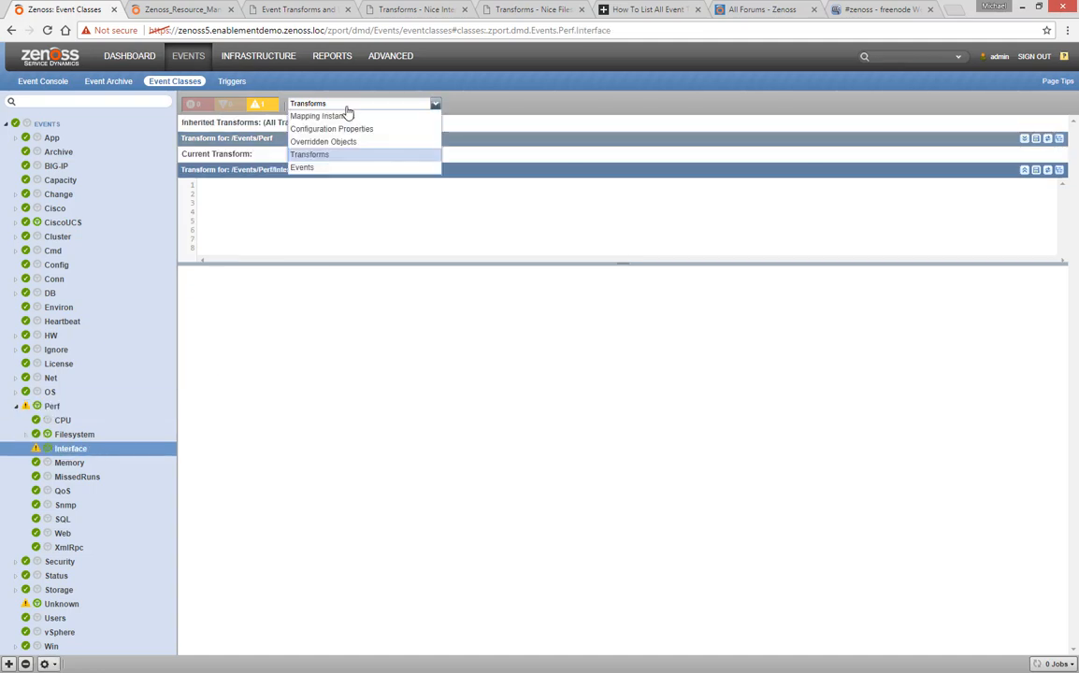
- Check Example Mapping and Snmp transforms, then view the Perf, Events and Interface classes
click(318, 116)
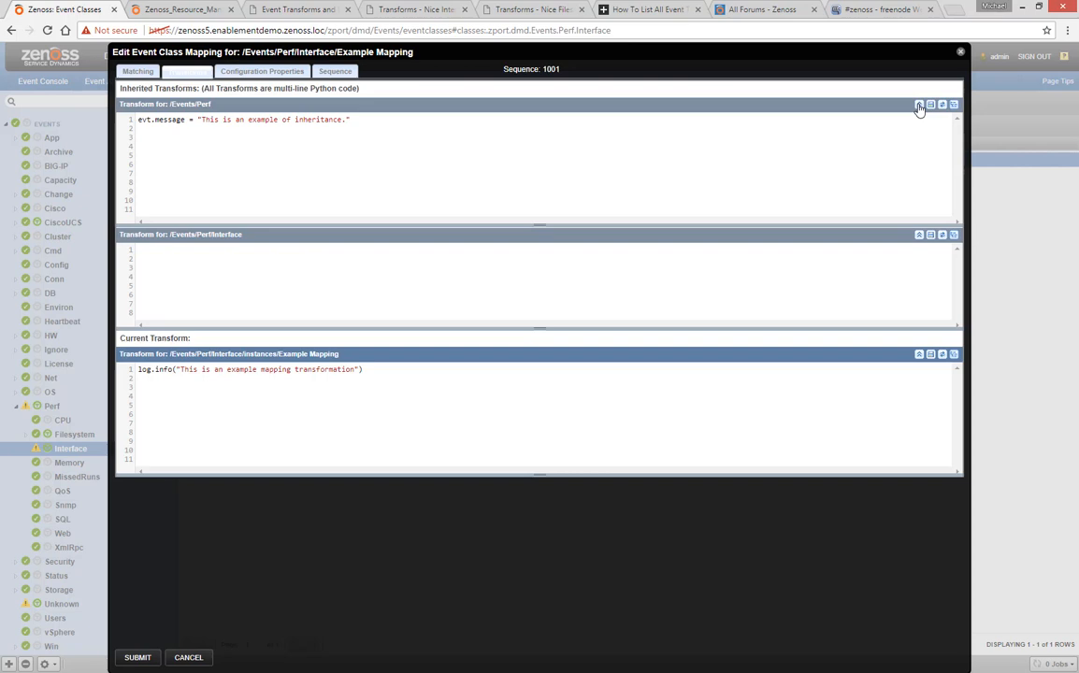
mouse_move(980, 87)
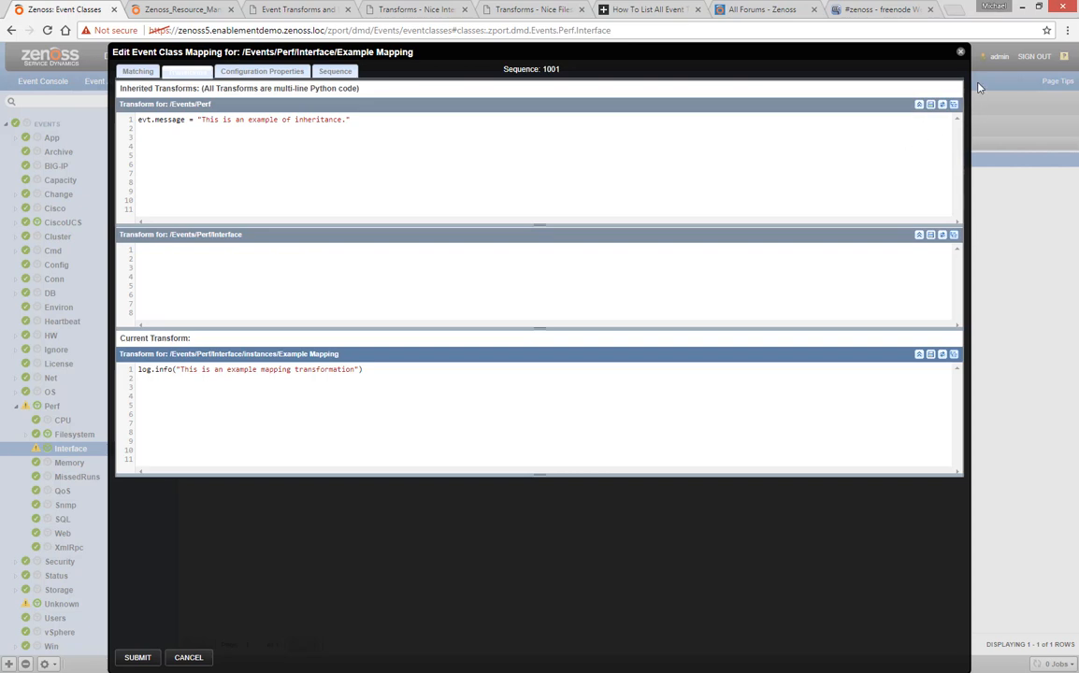
click(188, 658)
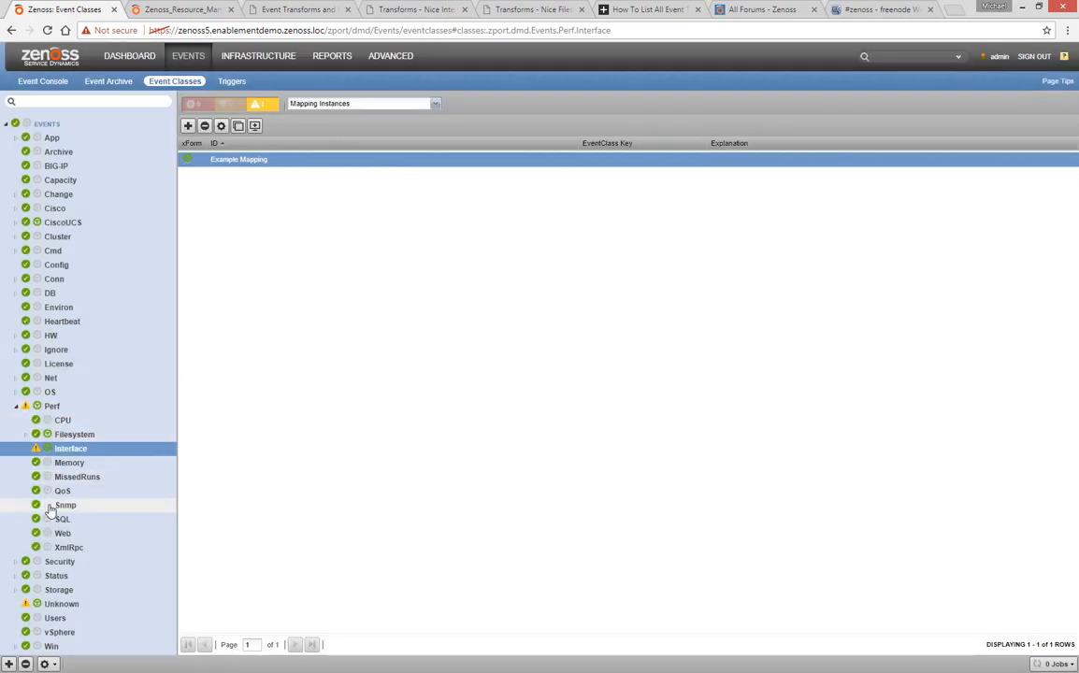
click(65, 505)
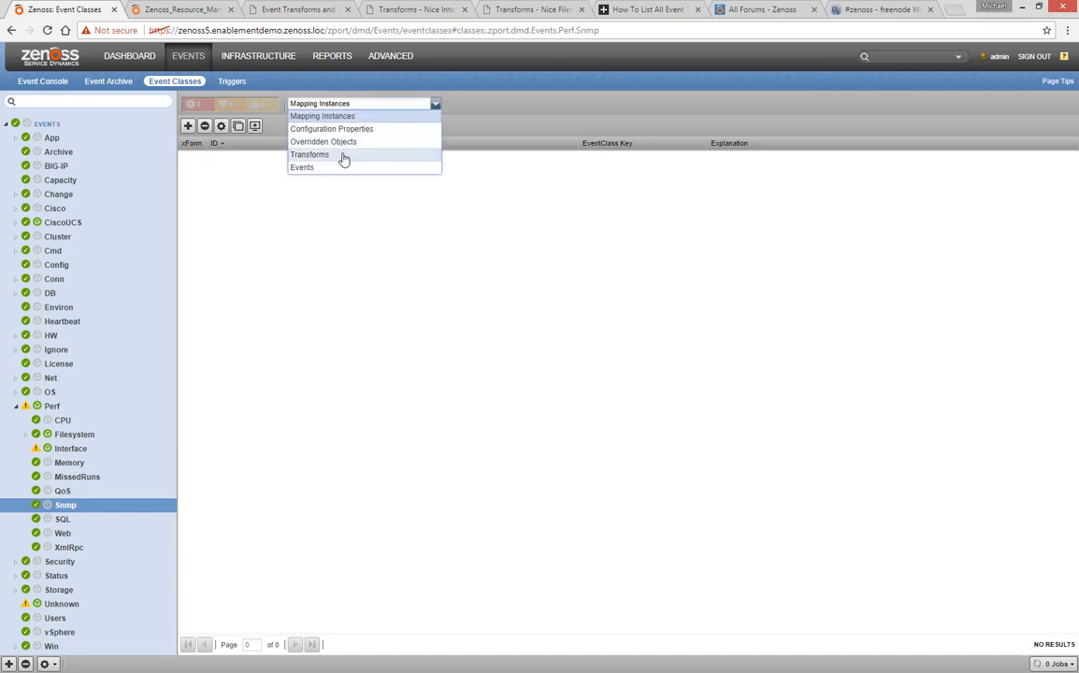
click(310, 155)
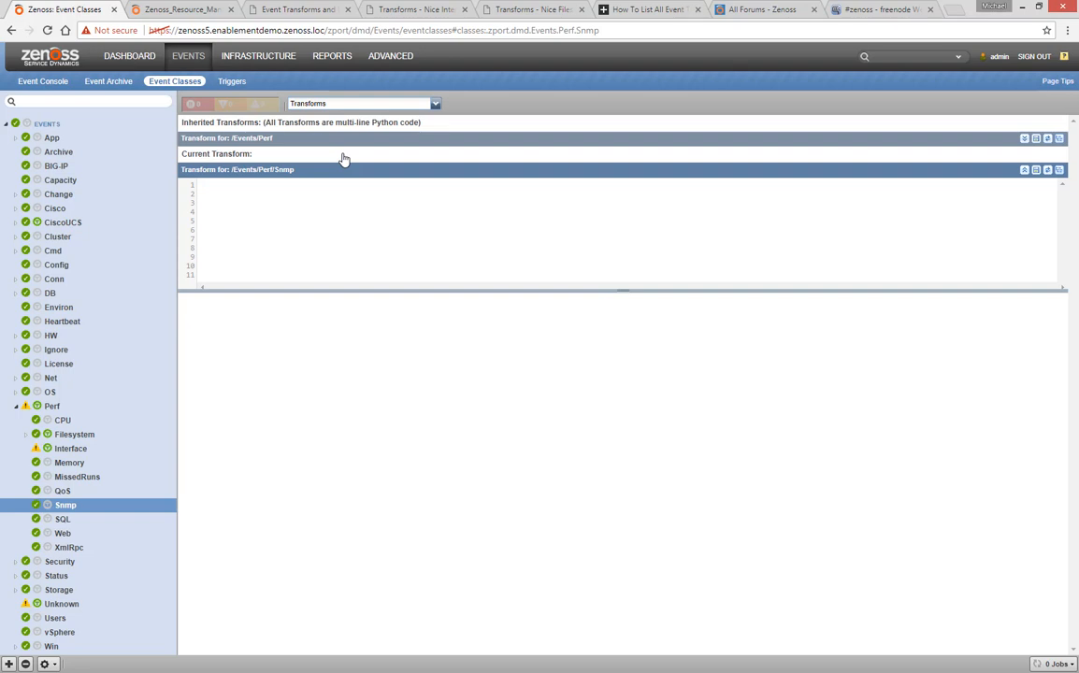
click(52, 406)
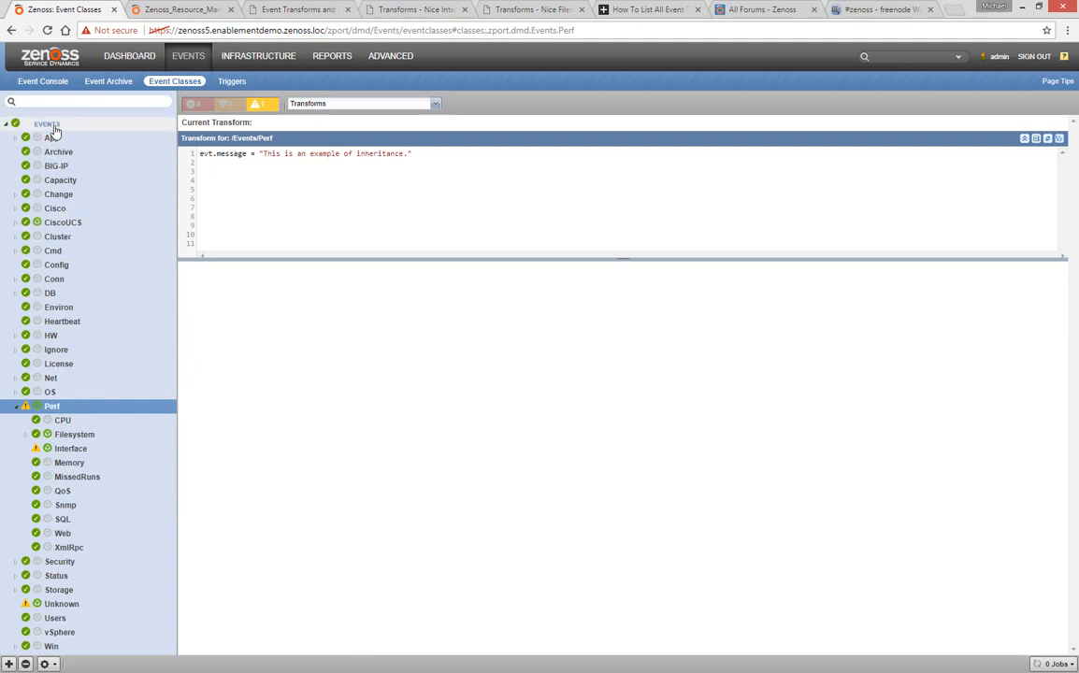
click(46, 124)
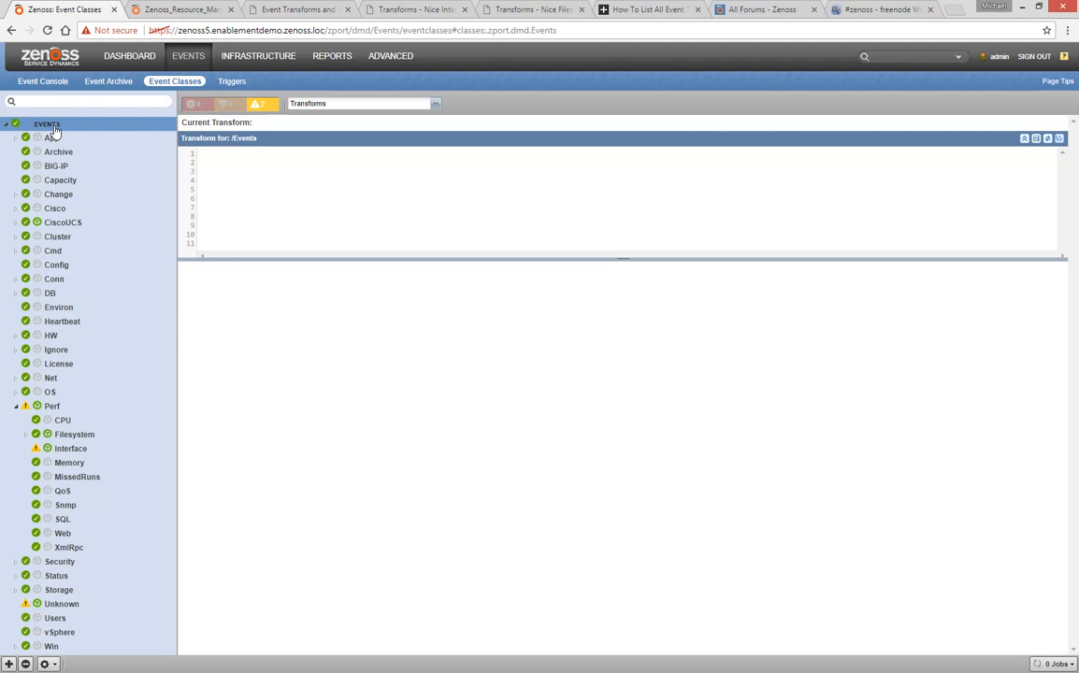
click(71, 449)
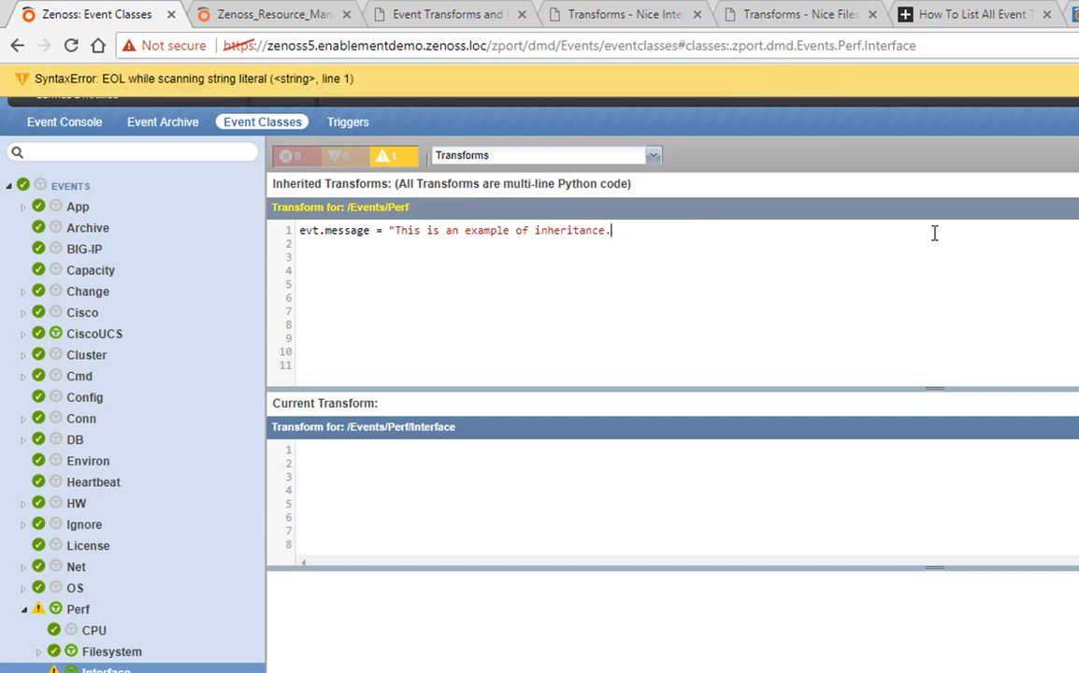
- Restore the Perf transform's closing quote and add 'import time; time.sleep(60)' to Interface's transform
text(")
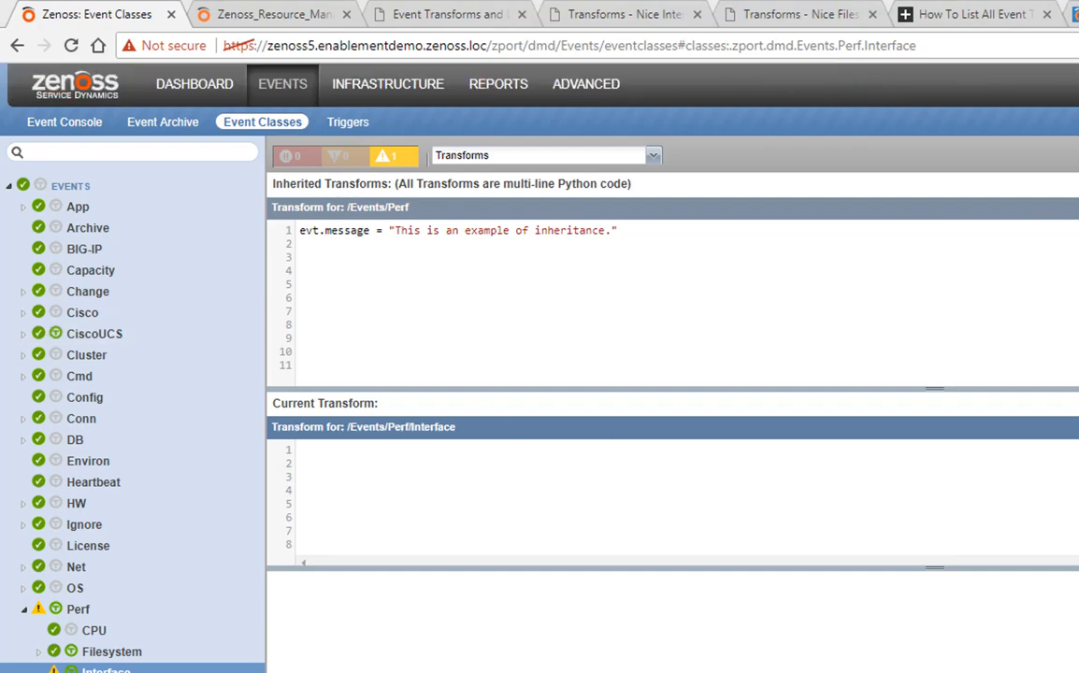
click(339, 450)
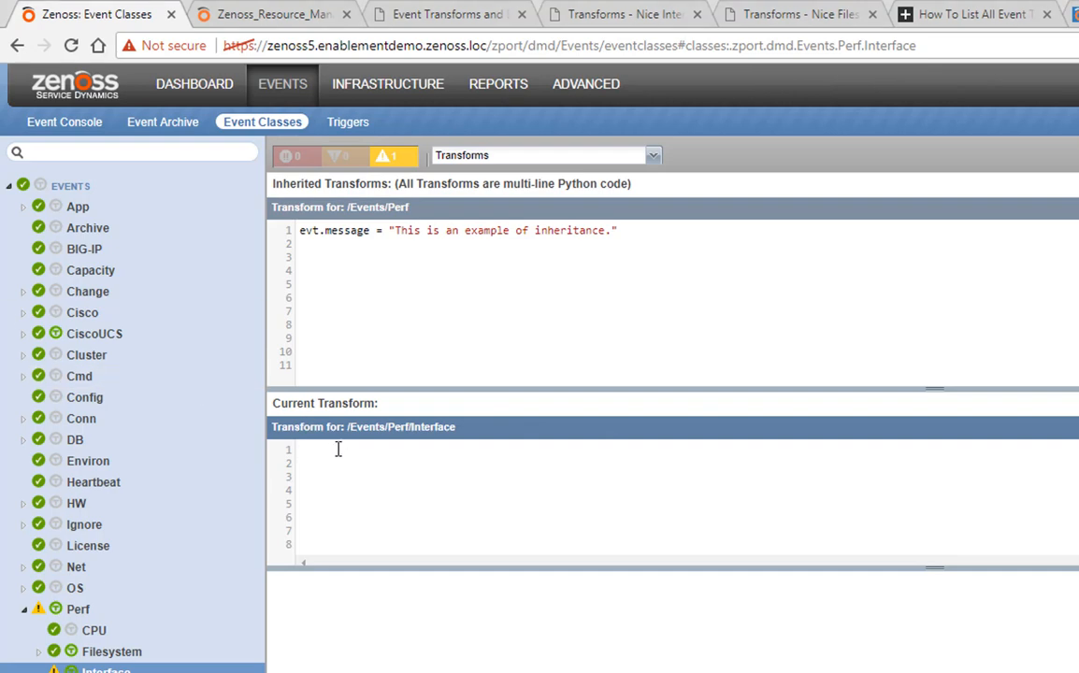
text(import time; time.sleep(60))
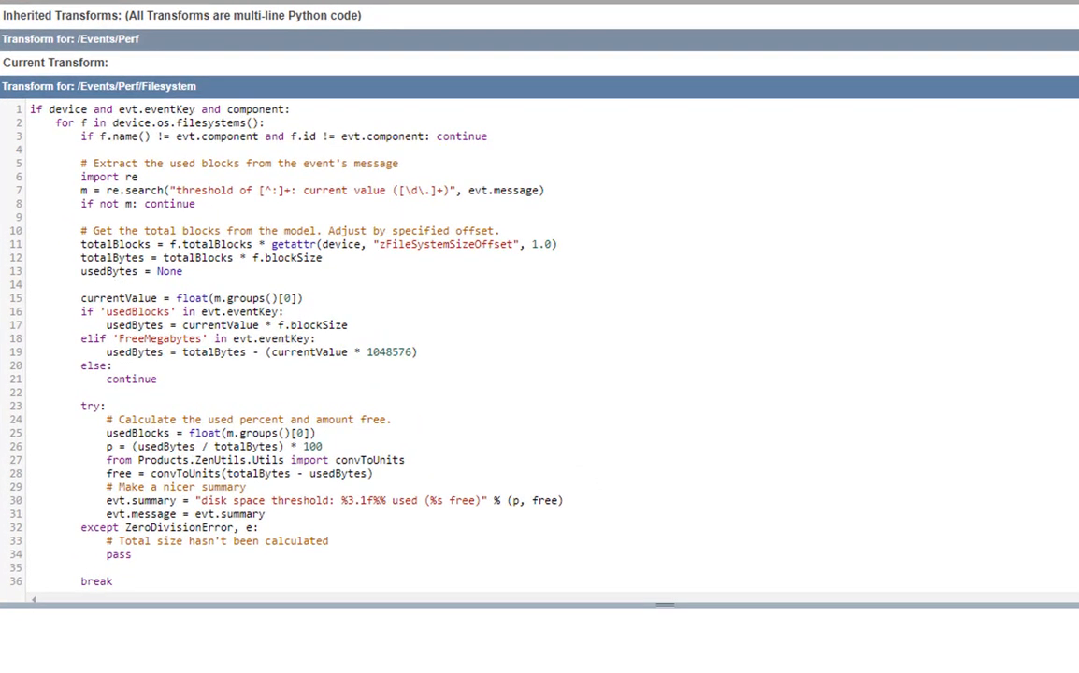
double_click(129, 109)
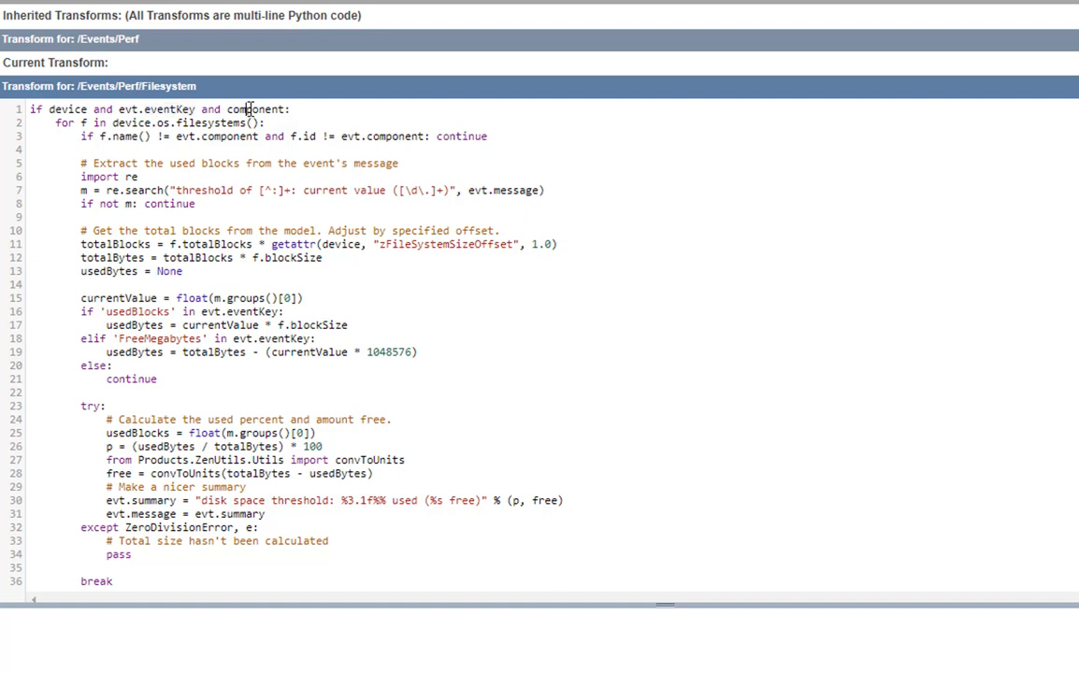
double_click(255, 109)
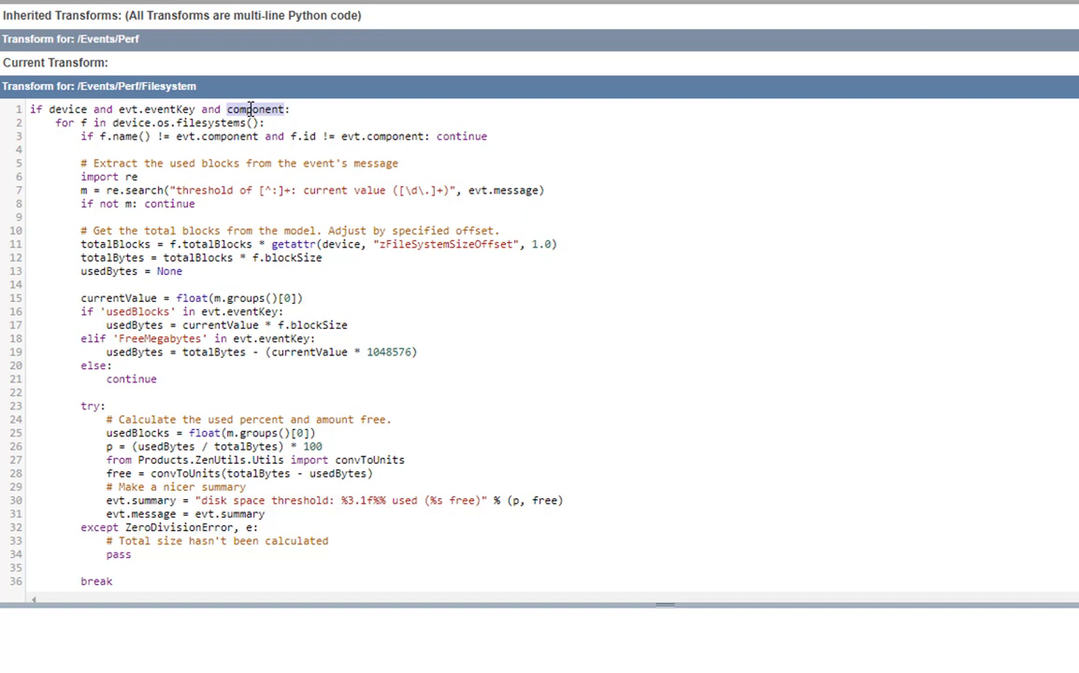
double_click(291, 259)
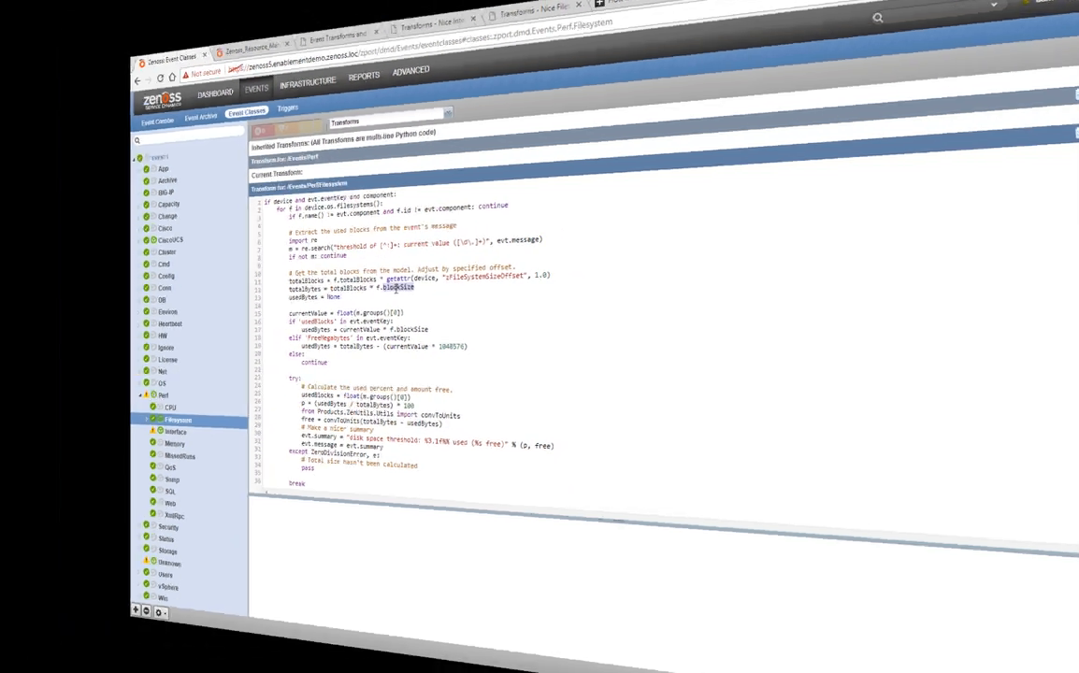
- Highlight evt, agent, startswith and the /Network/Switch path in the wiki's trap-dropping example
click(299, 10)
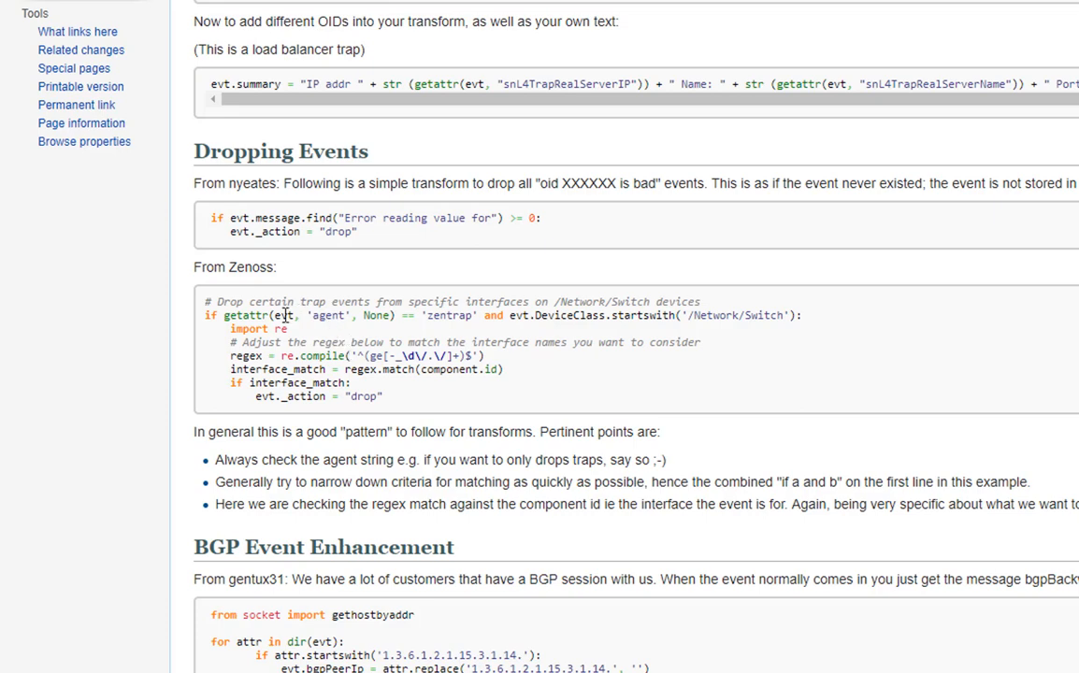
double_click(284, 316)
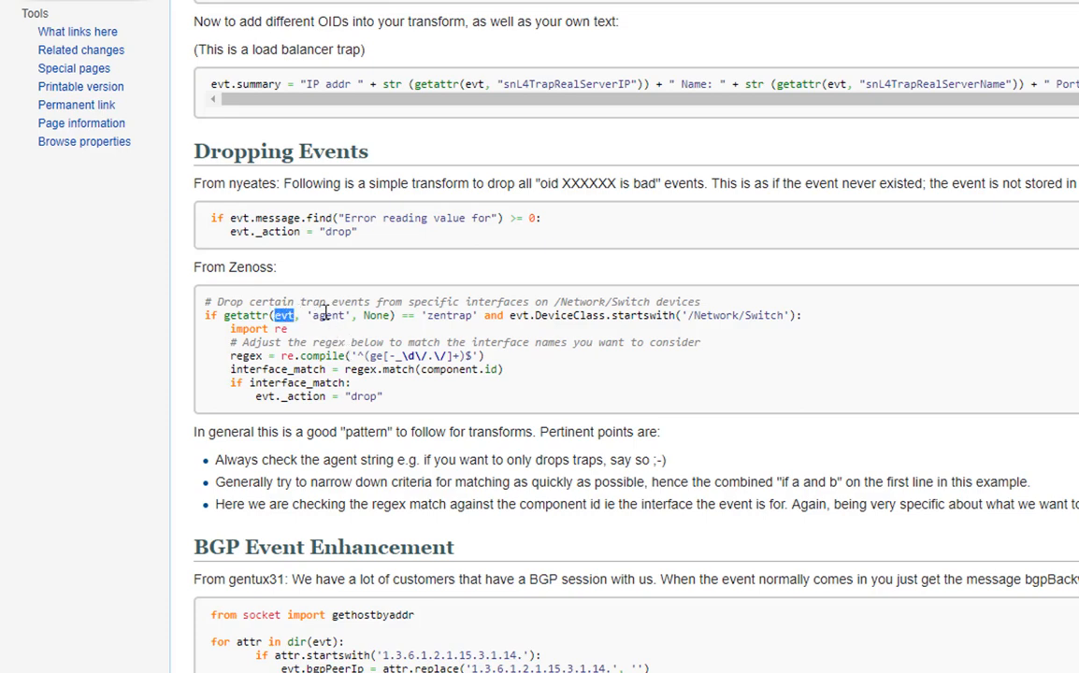
double_click(327, 315)
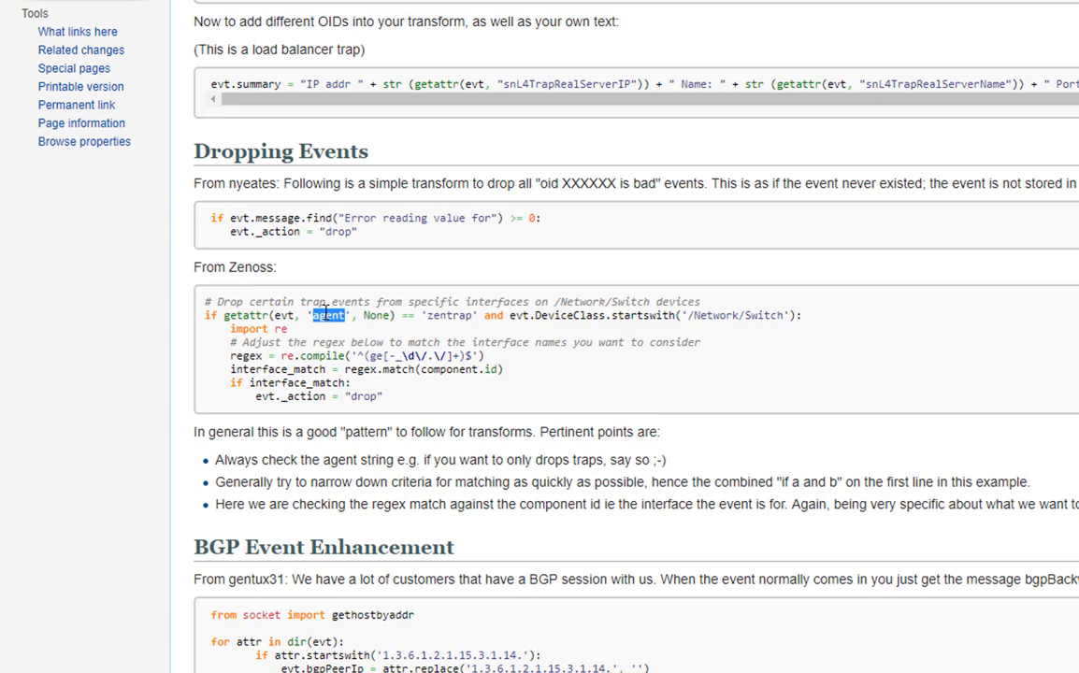
double_click(449, 316)
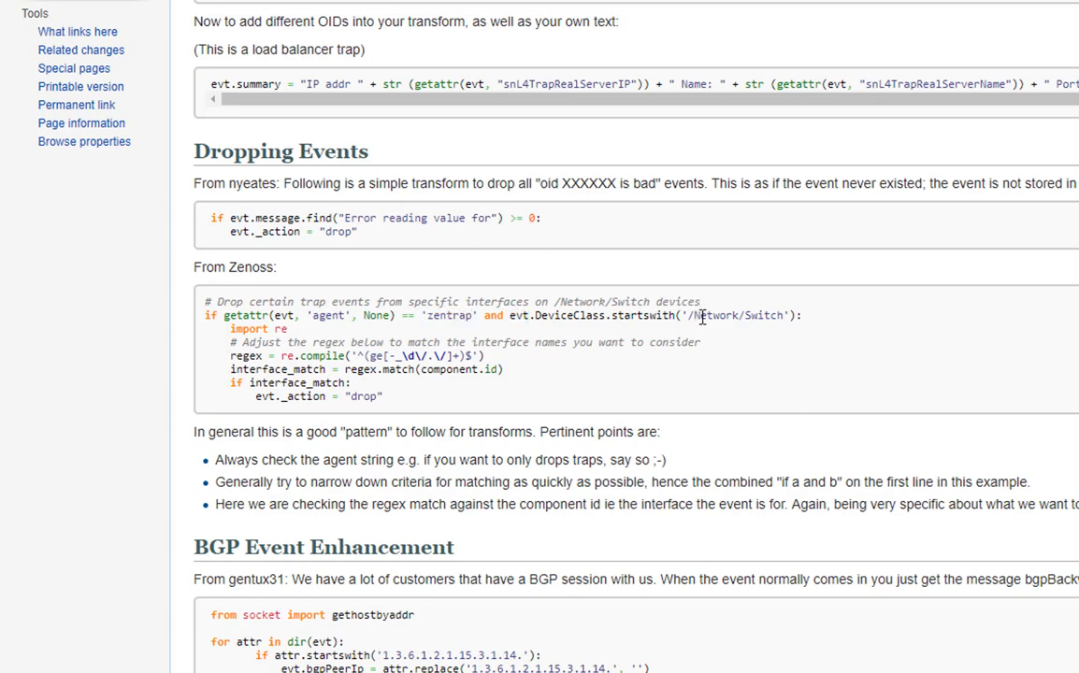
double_click(738, 316)
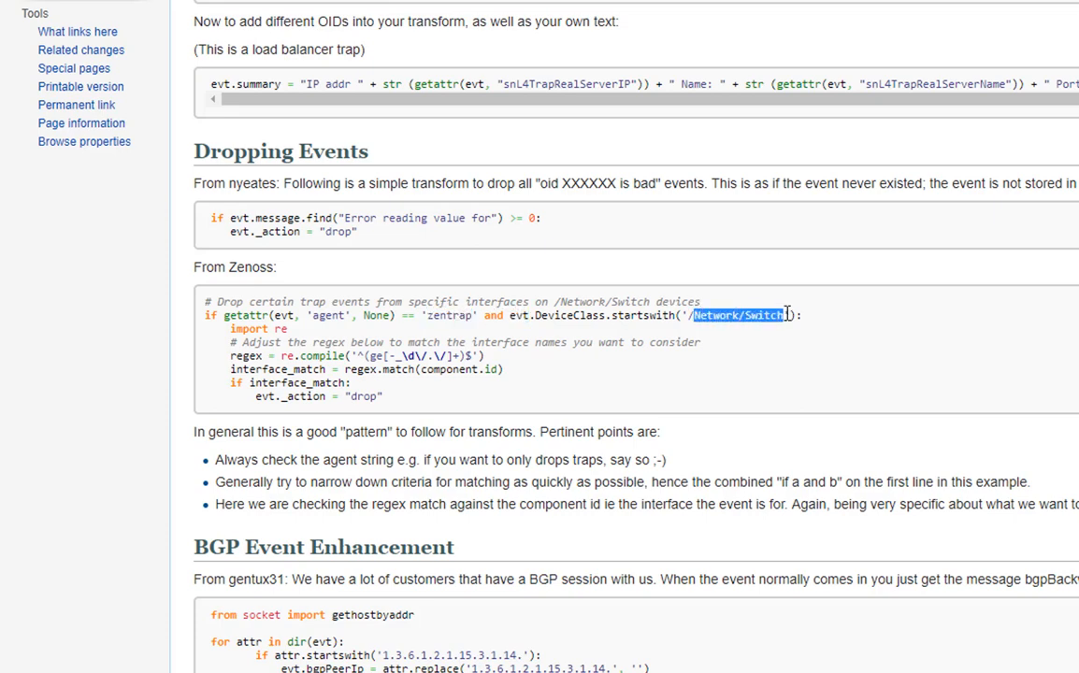
double_click(569, 315)
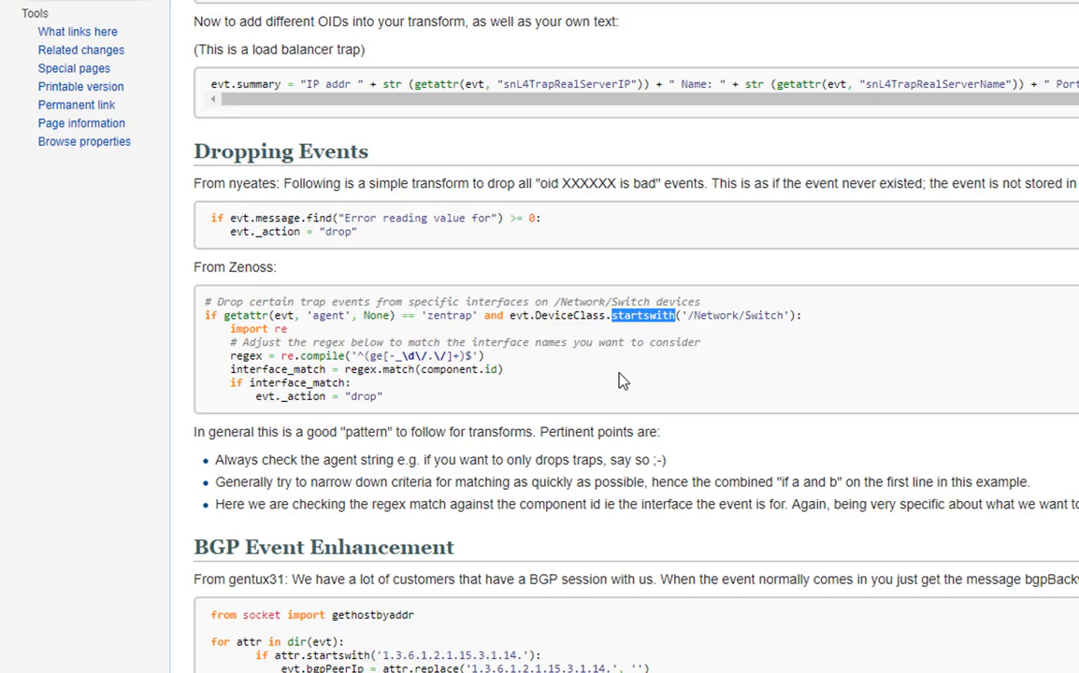
click(65, 24)
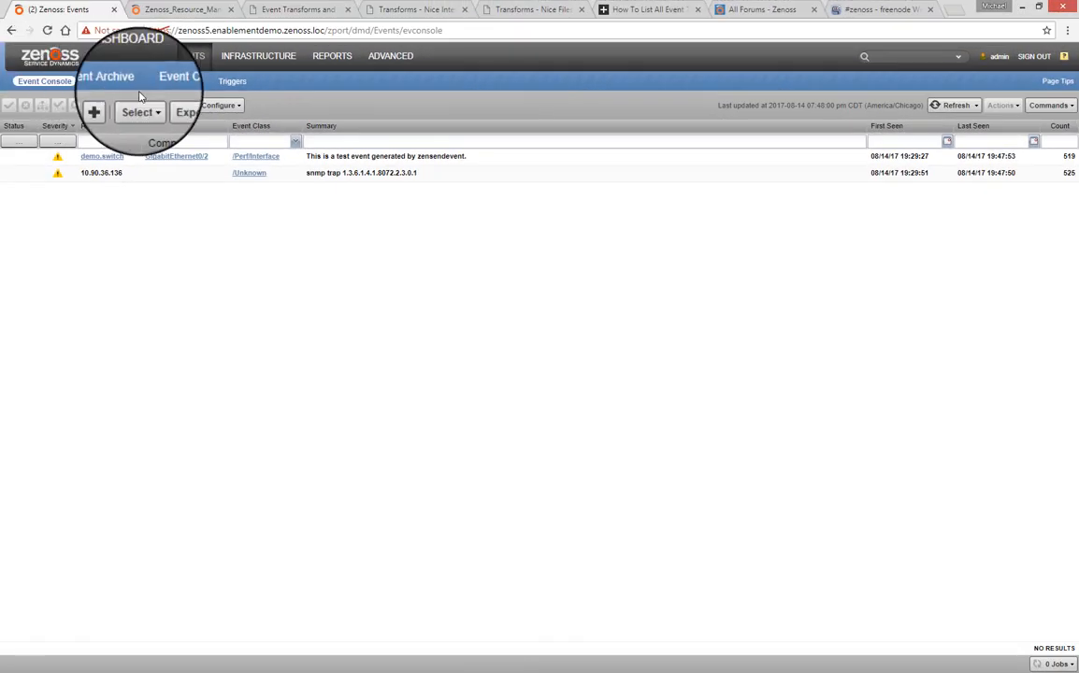
- Open the Create Event form and cancel it without creating an event
click(94, 111)
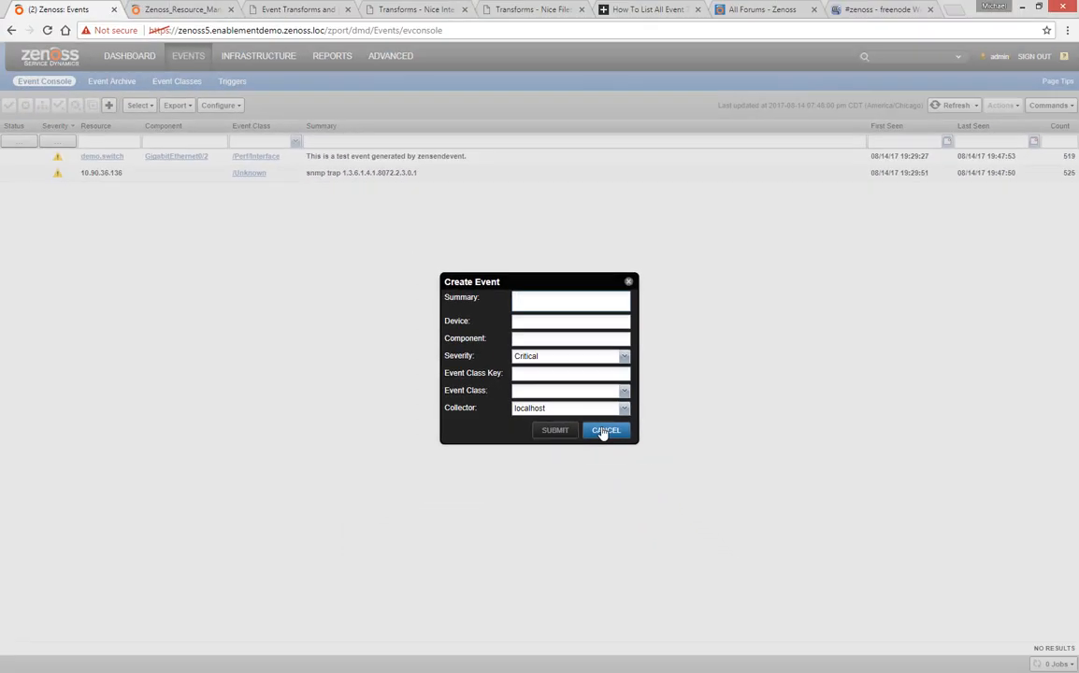
click(606, 431)
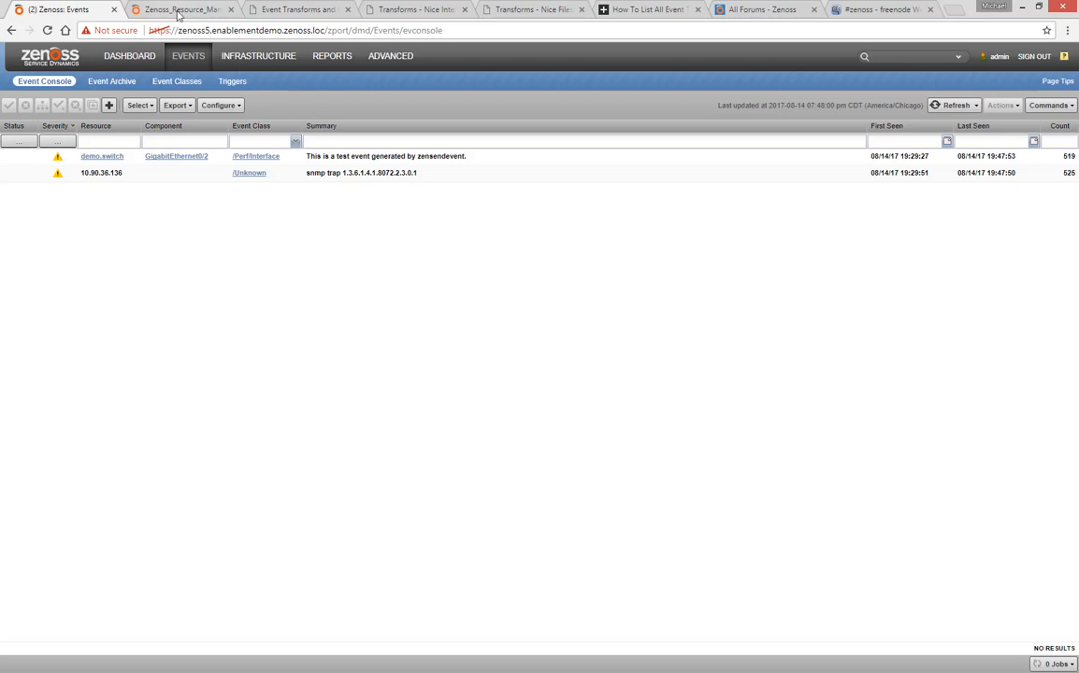
mouse_move(183, 9)
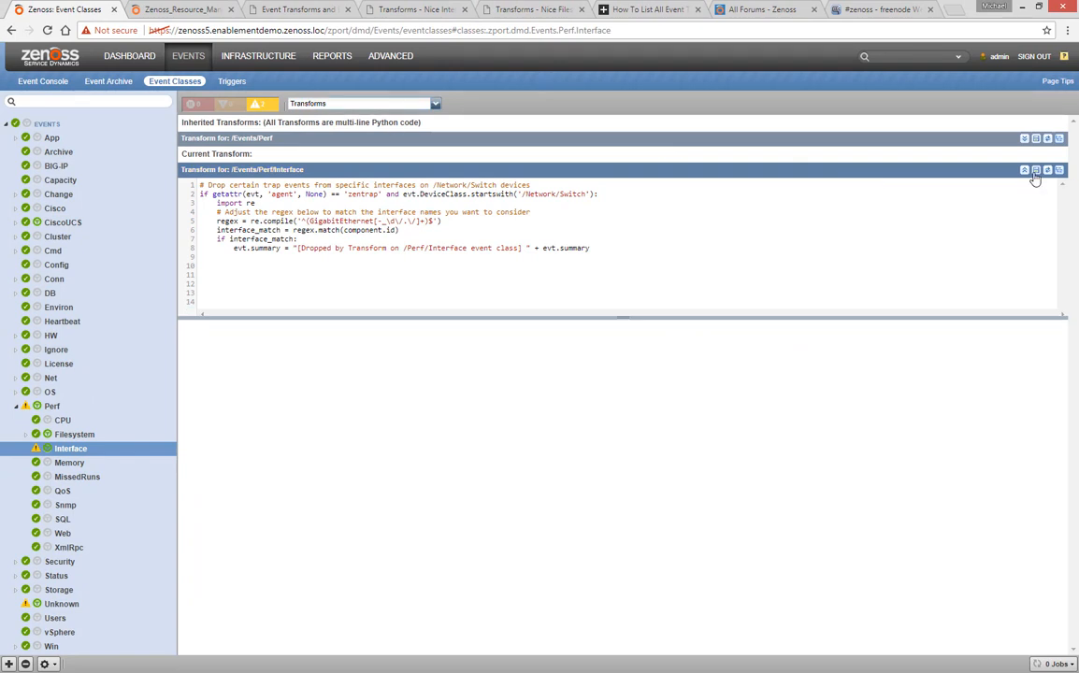
- Save the Interface transform that prepends '[Dropped by Transform...]' to evt.summary
click(1025, 169)
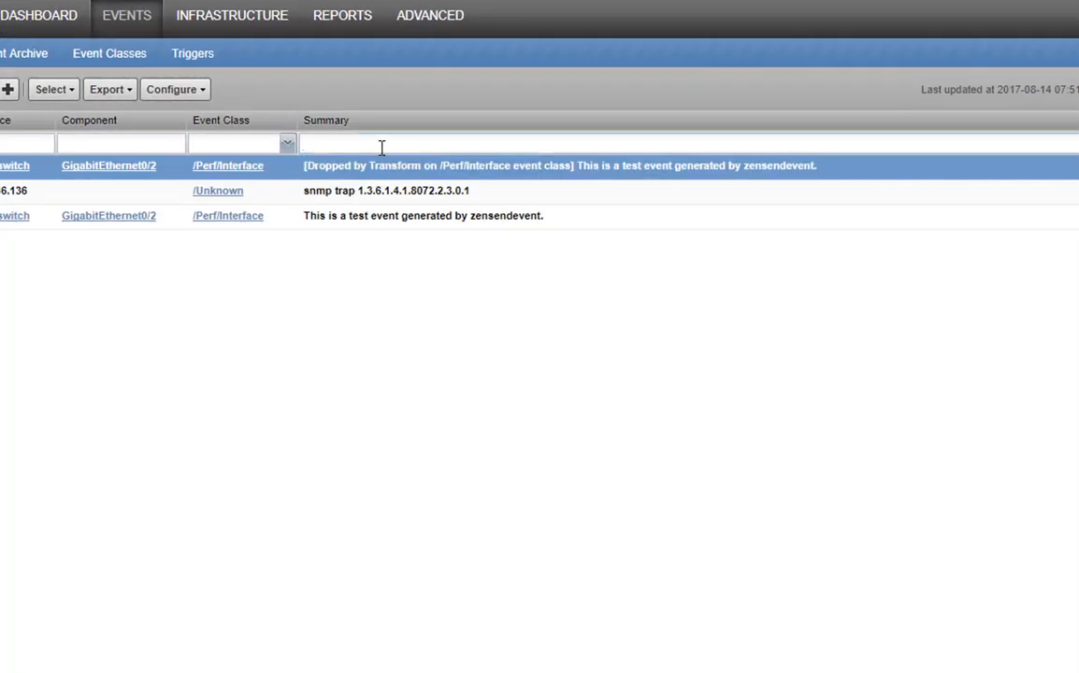
- Filter the event console's Summary column by 'drop'
text(drop)
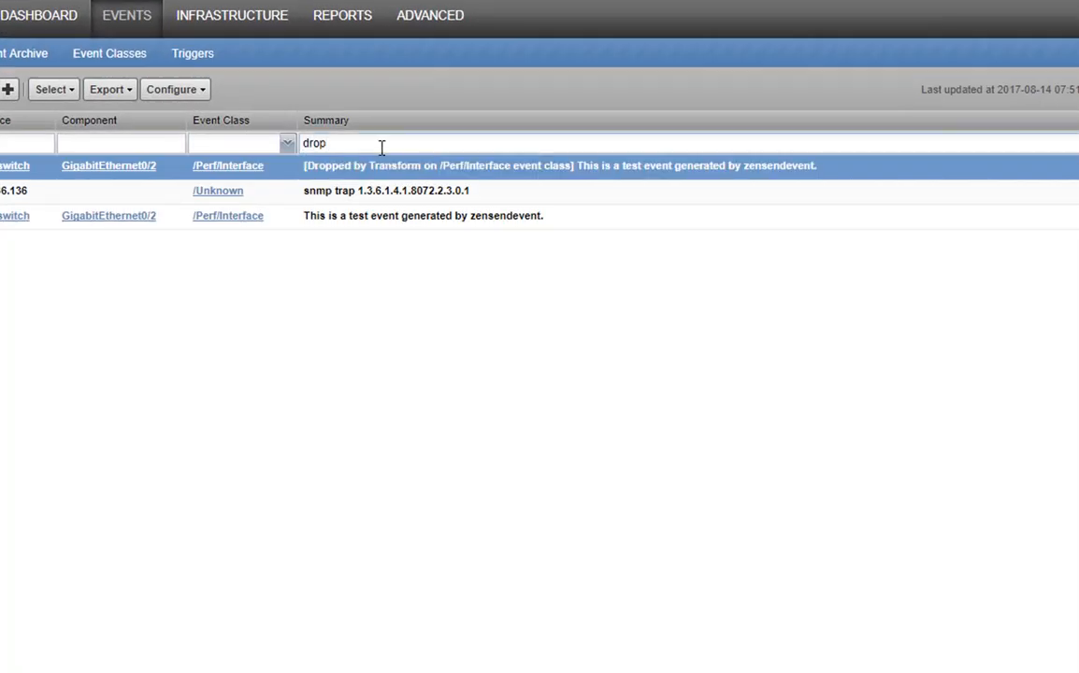
text(drop)
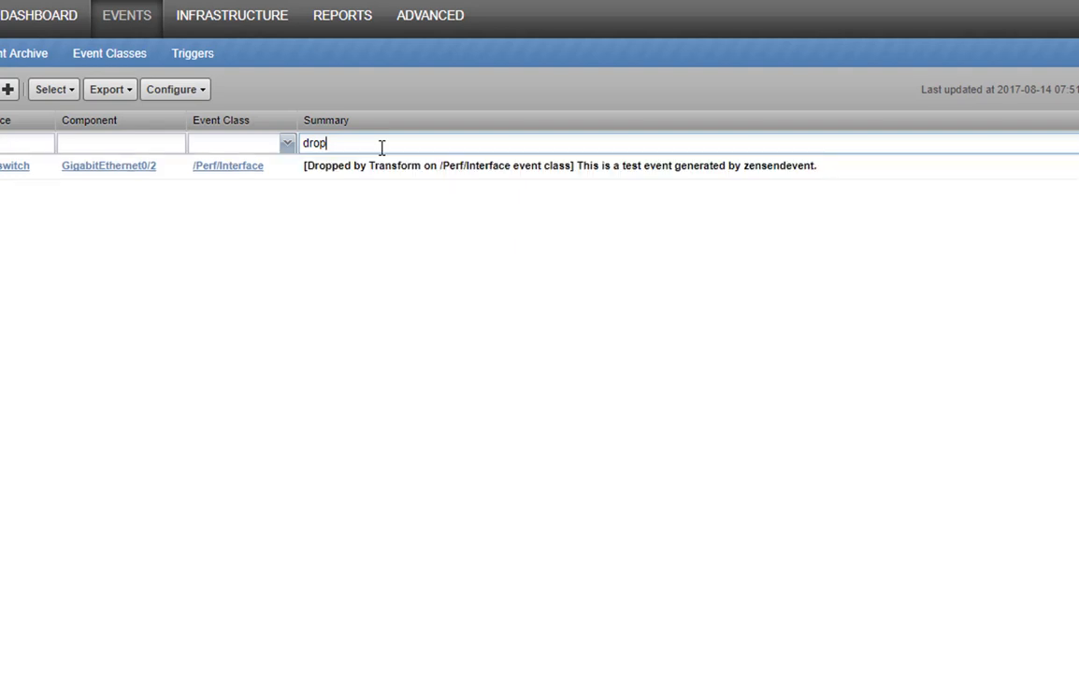
key(Backspace)
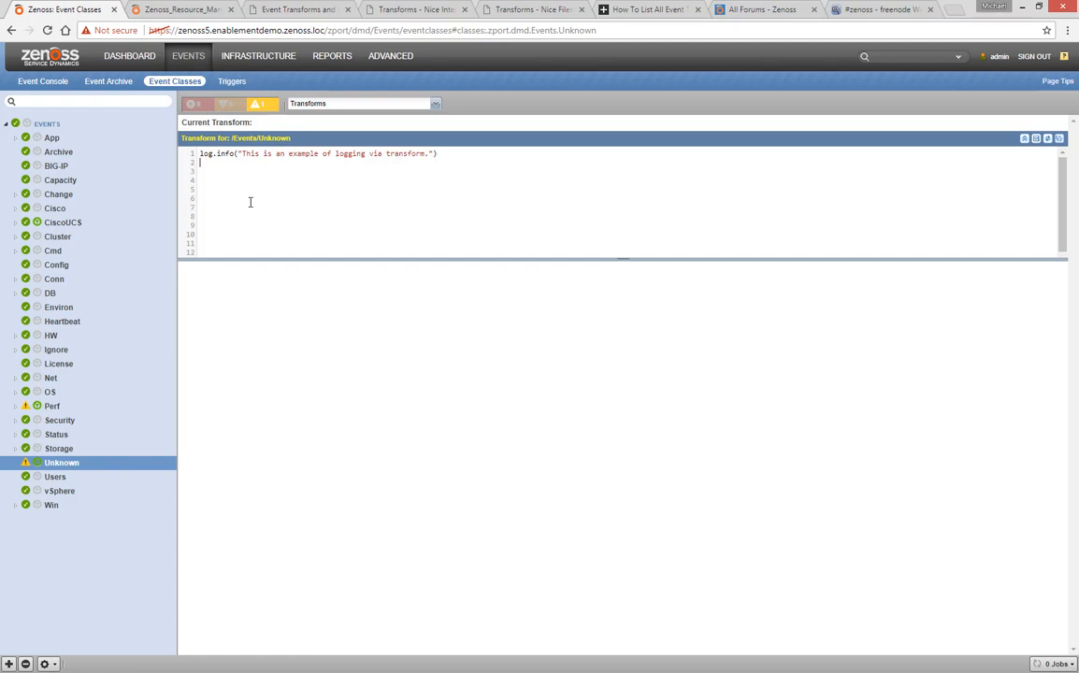
mouse_move(884, 163)
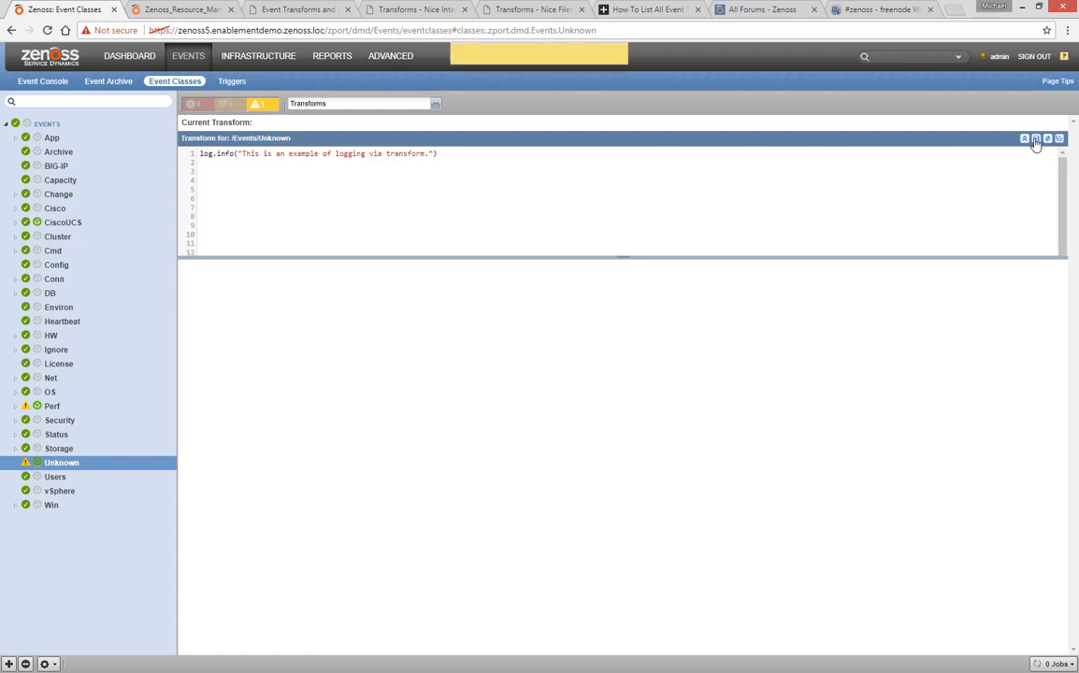
- Save the /Unknown transform containing the log.info 'This is an example of logging via transform.' line
click(1036, 139)
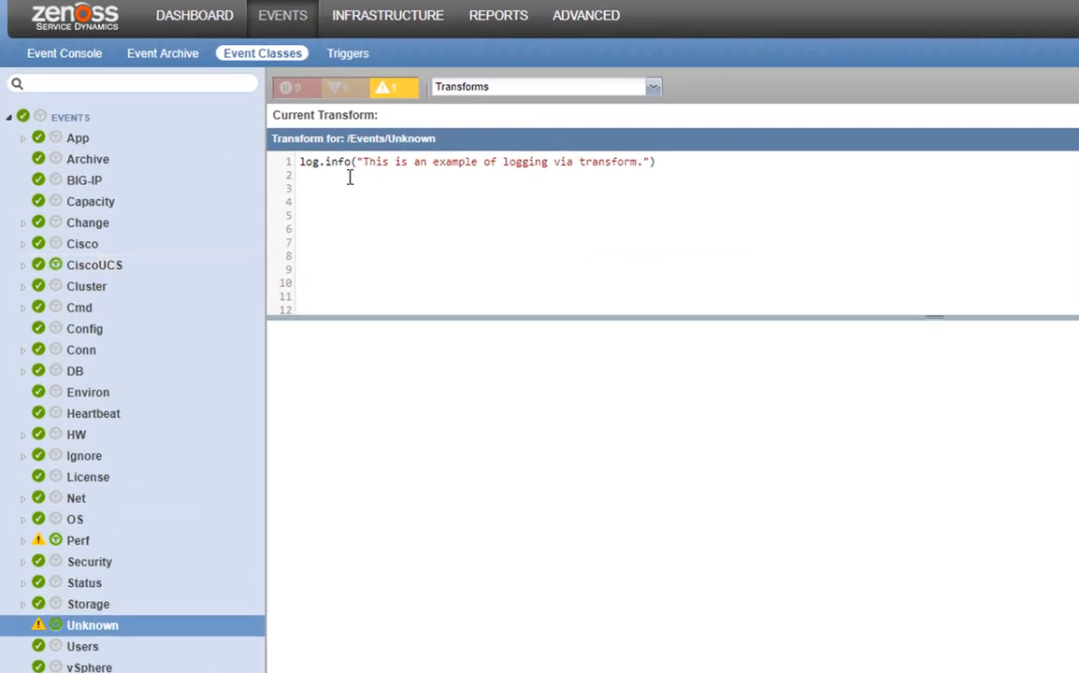
- Type 'import time; time.sleep(5)' as line 2 of the /Unknown transform
text(import time; time.sleep(5))
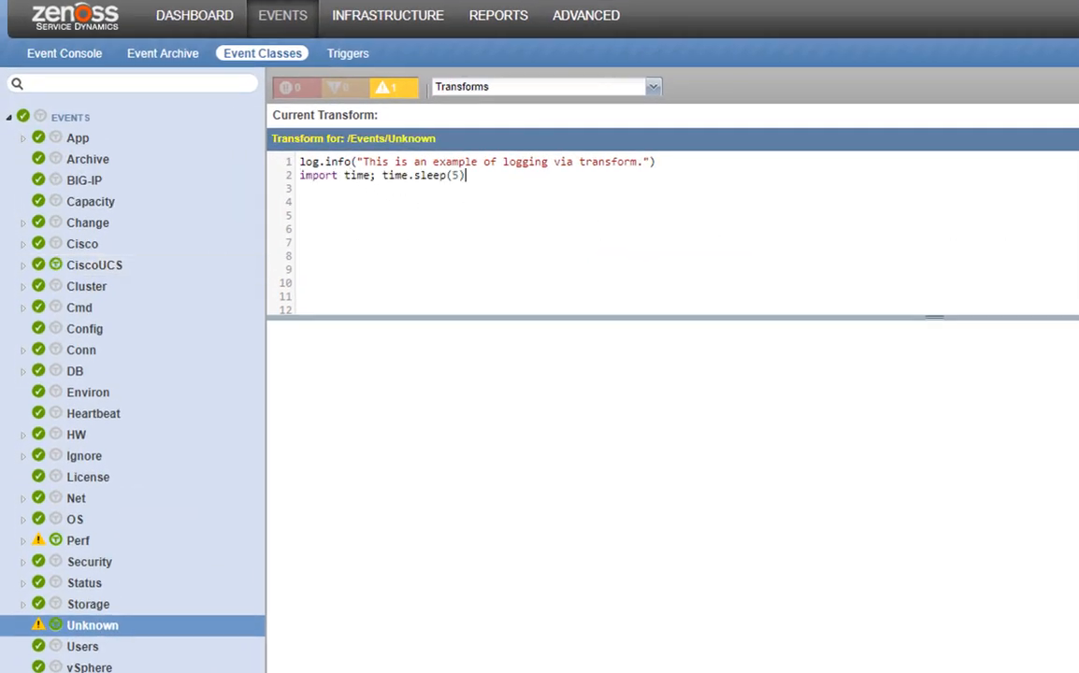